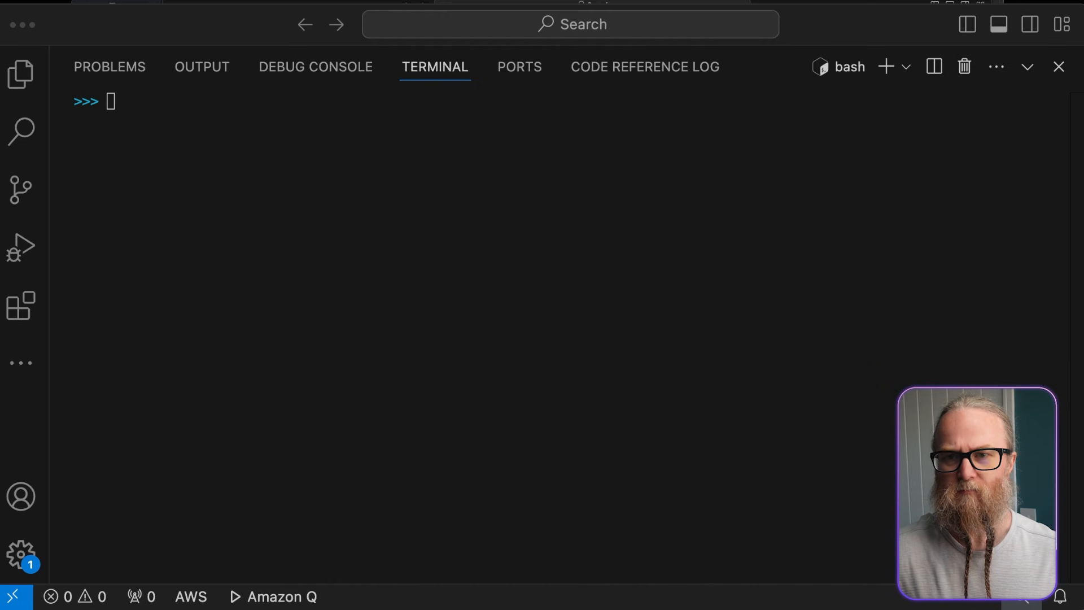
Step: Create the guests list of Iron Man, Wonder Woman, Black Panther, Captain Marvel, print it, append 'Spider-Man'
text(guests = ["Iron Man", "Wonder Woman", "Black Panther", "Captain Marvel"])
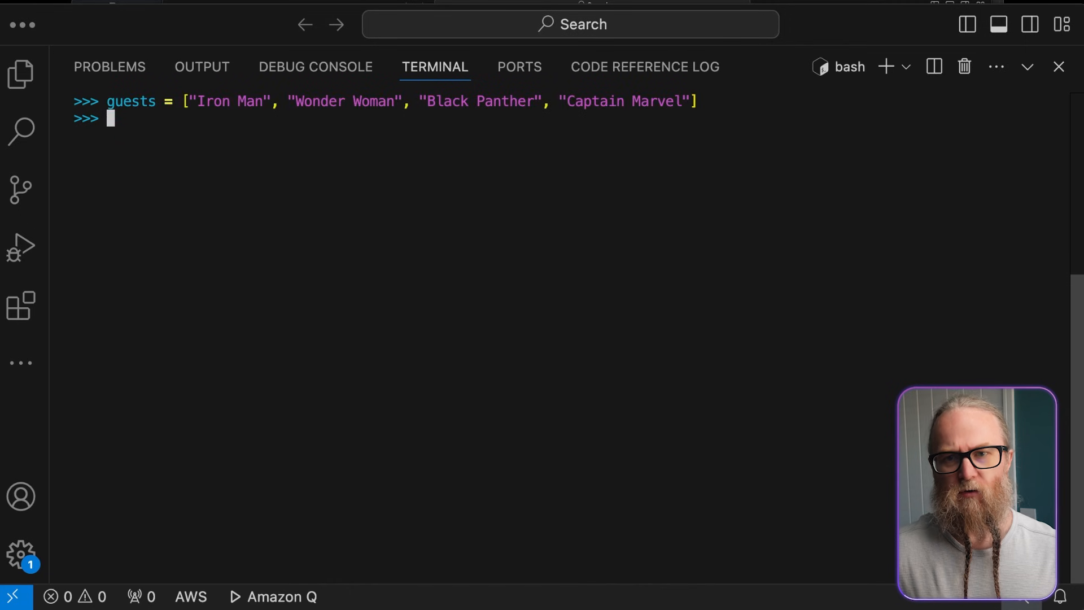
text(print(guests)
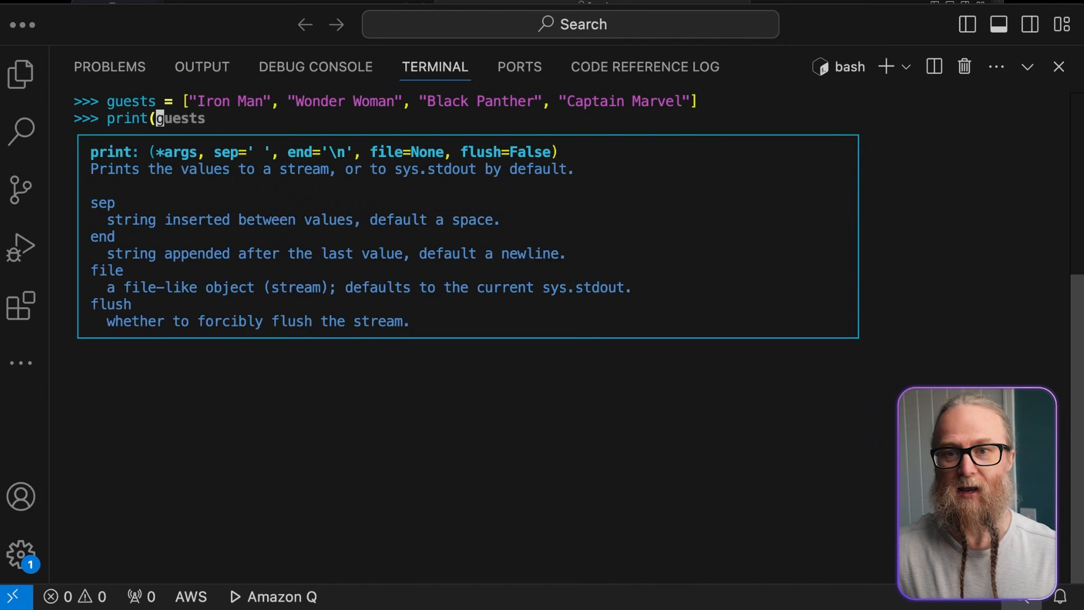
text())
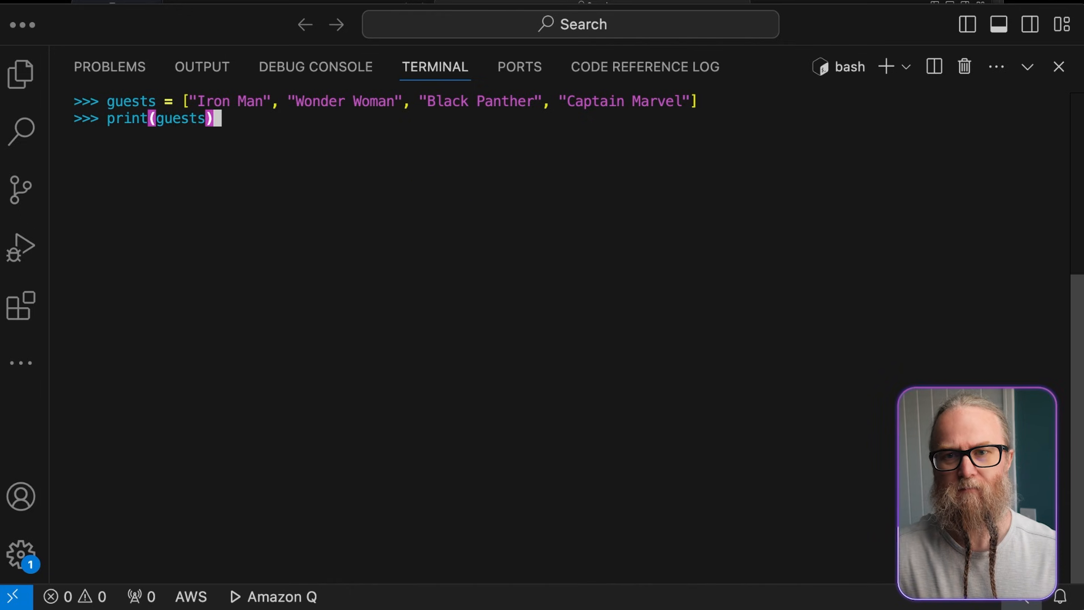
key(Enter)
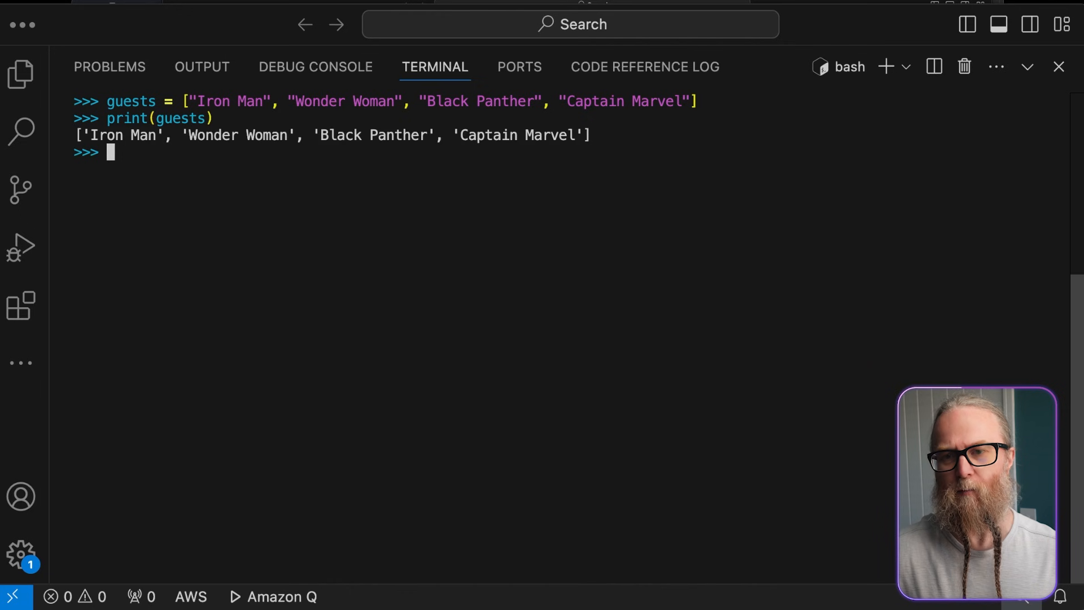
text(guests.append("Spider-Man"))
text(print(guests)
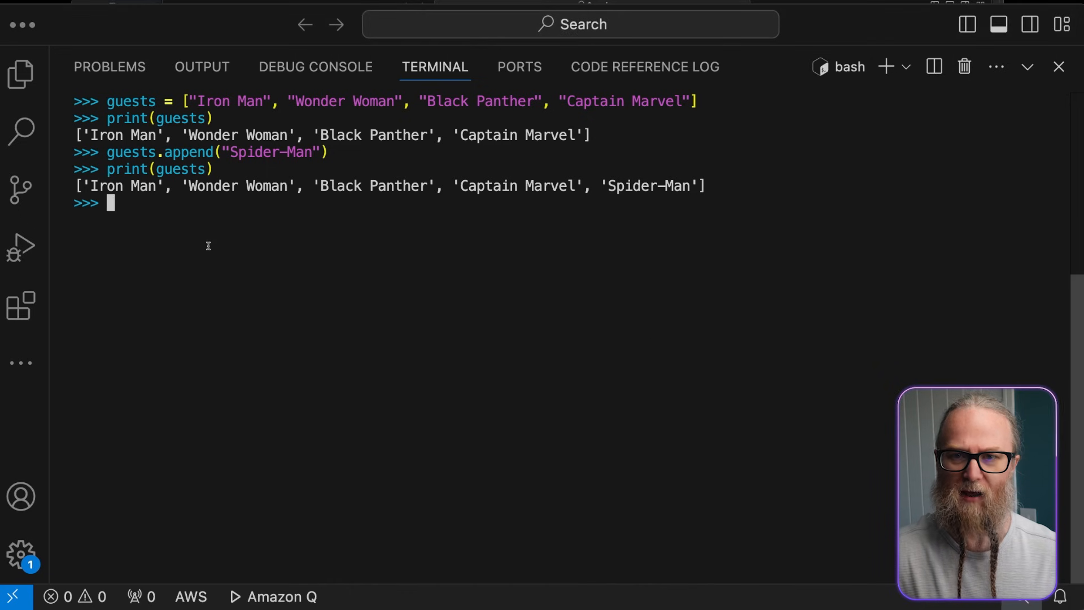
Step: Insert 'Thor' at index 0 of guests and print the six-hero list
text(guests.insert(0, "Thor"))
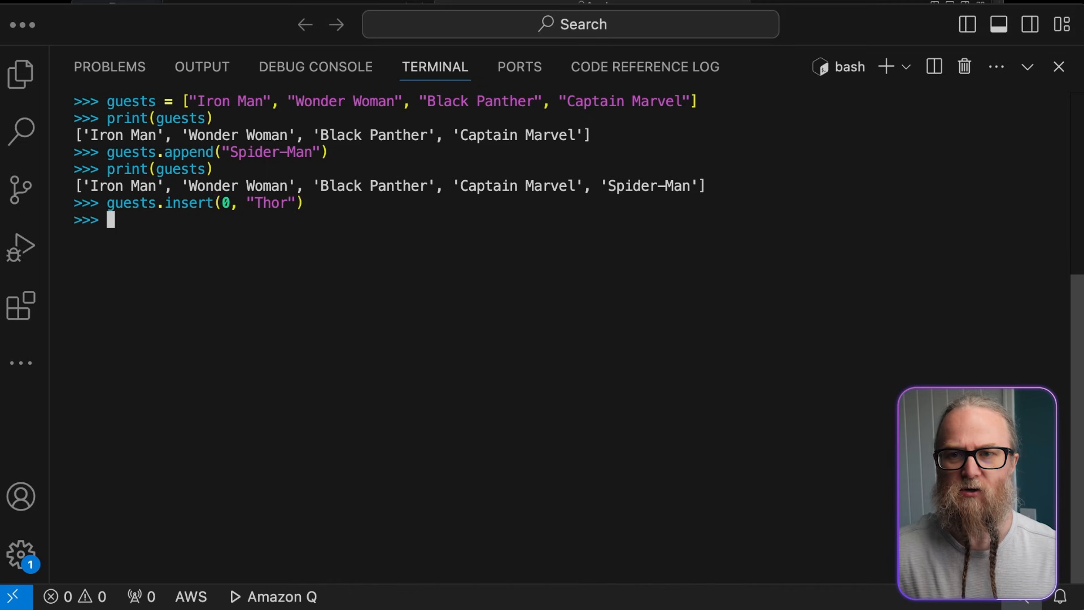
text(print(guests))
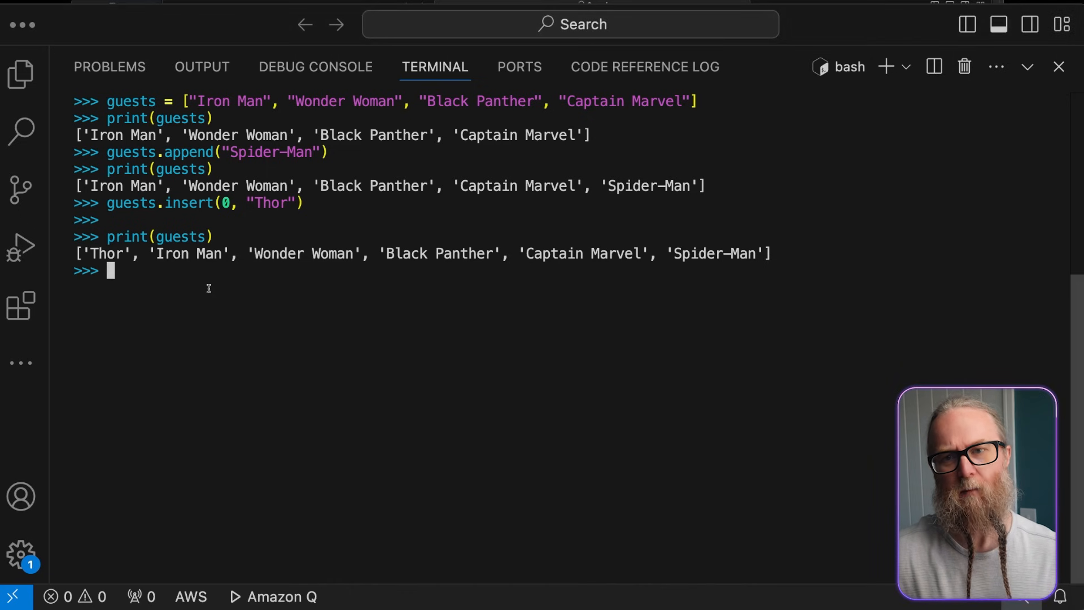
Step: Remove 'Black Panther' from guests and print the remaining five heroes
text(guests.remove("Black Panther"))
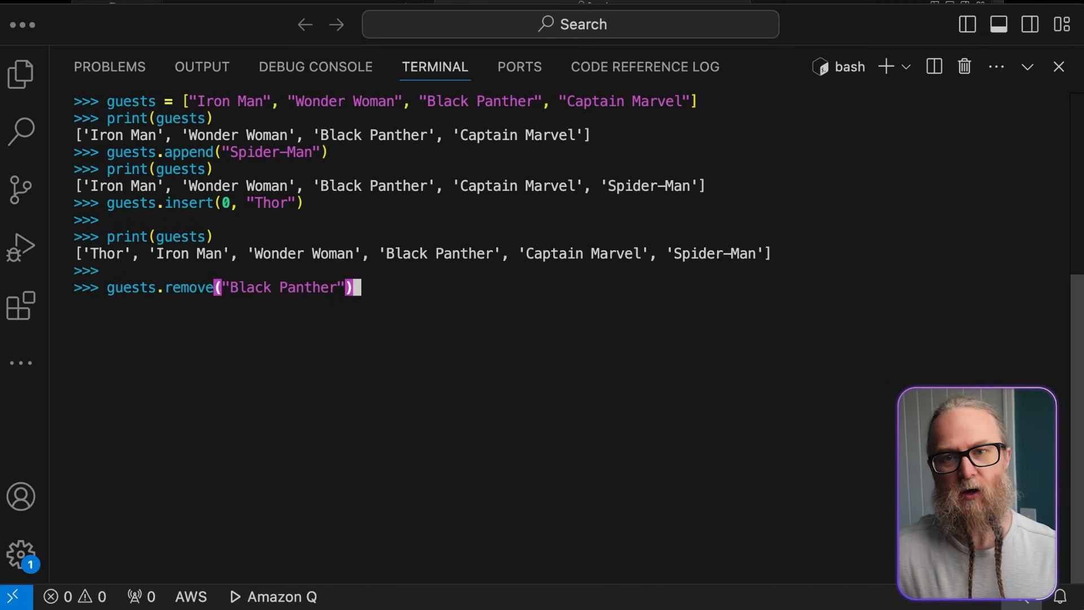
key(Enter)
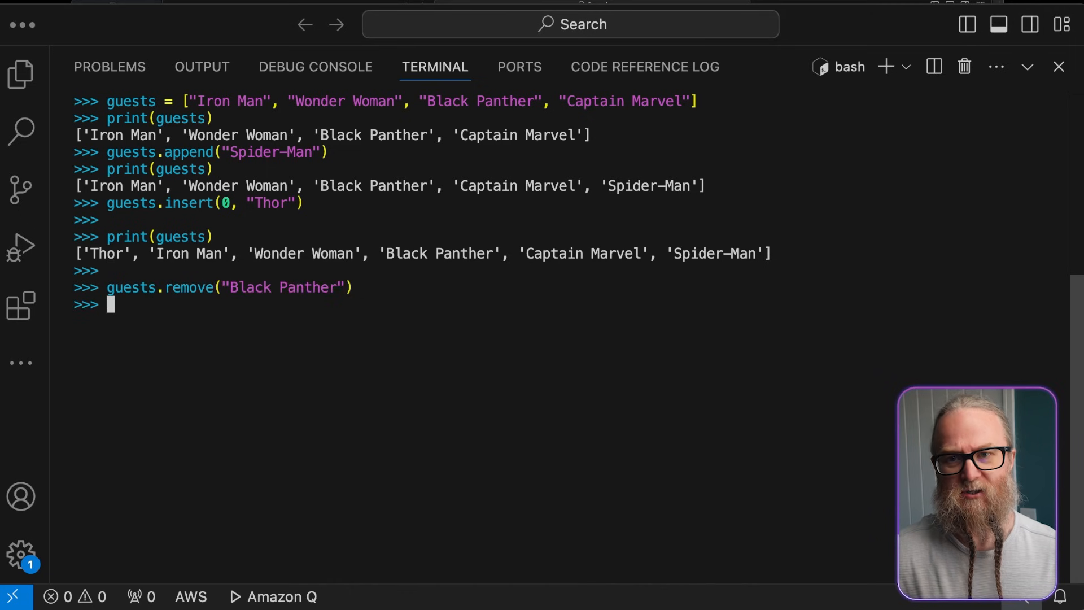
text(print(guests))
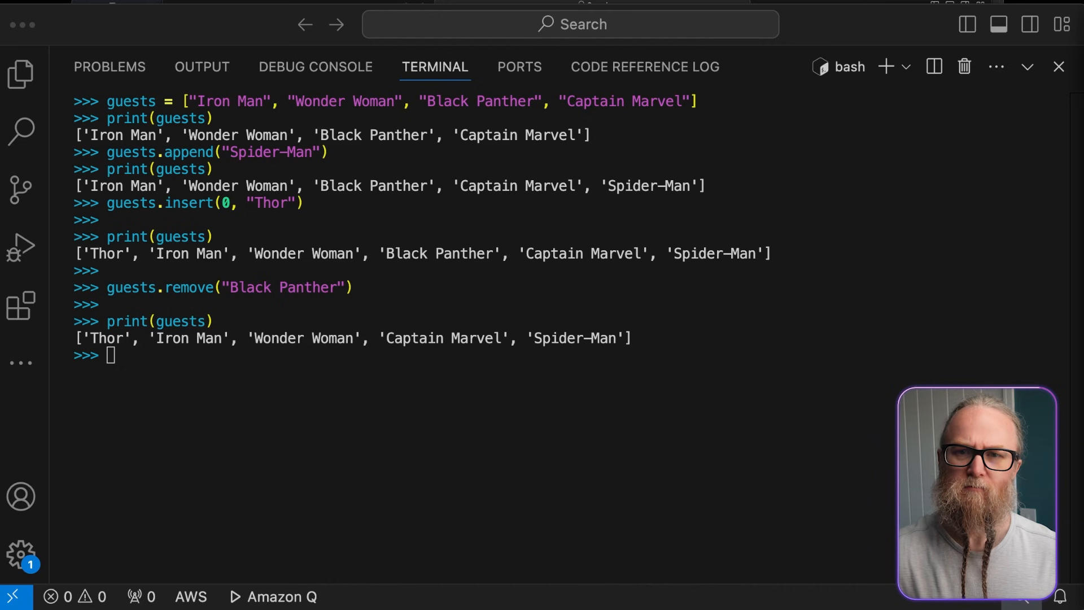
Step: Sort the guests list in place with guests.sort() and print it
key(Enter)
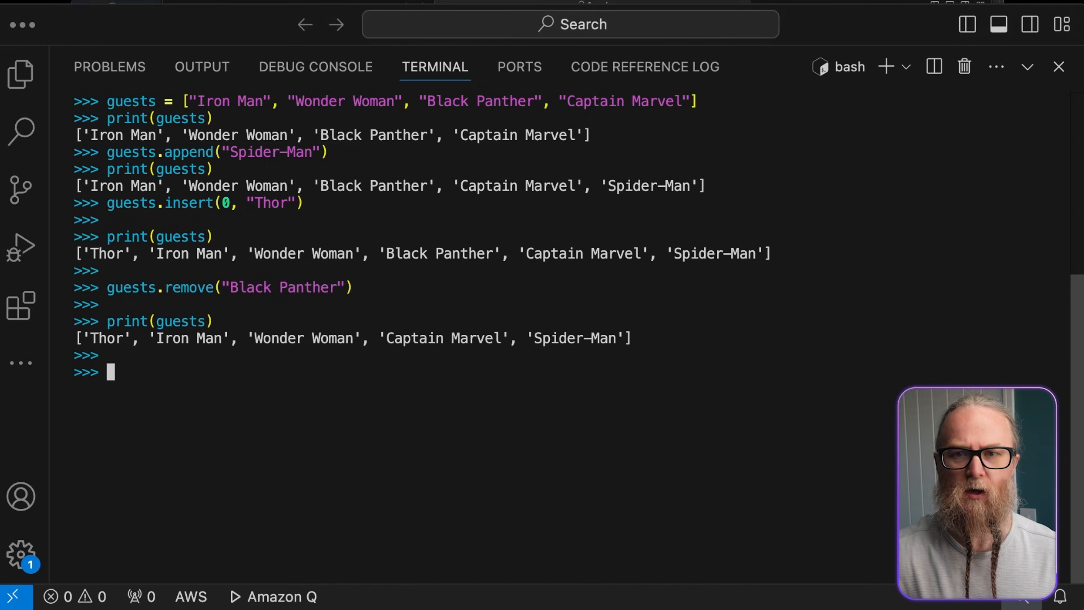
text(guests.sort())
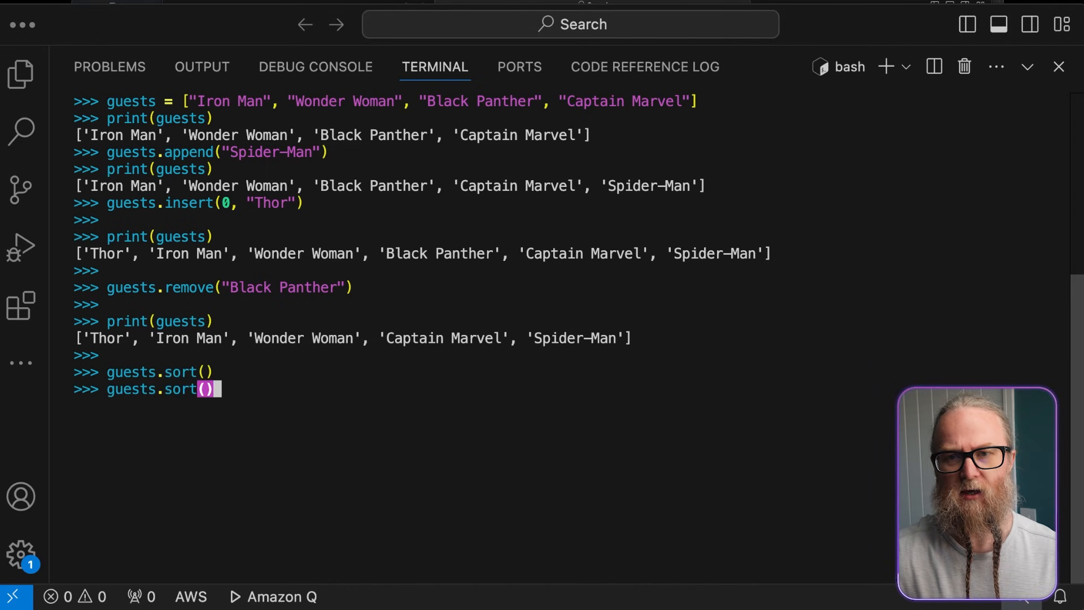
text(print(guests))
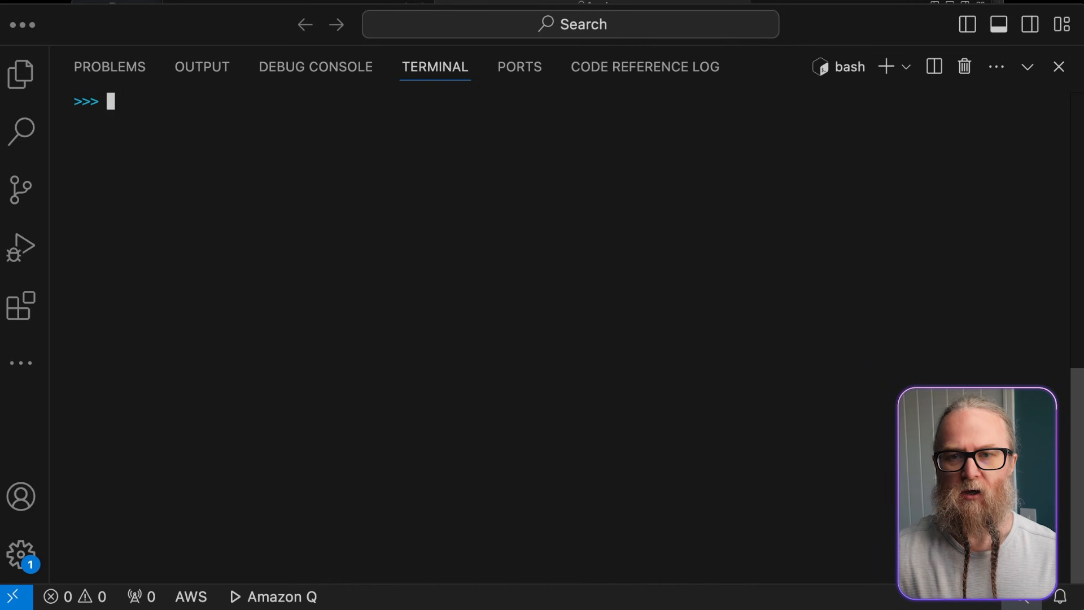
Step: Build hero_lengths as [len(hero) for hero in guests] and print [14, 8, 10, 4, 12]
text(hero_lengths = [len(hero) for hero in guests])
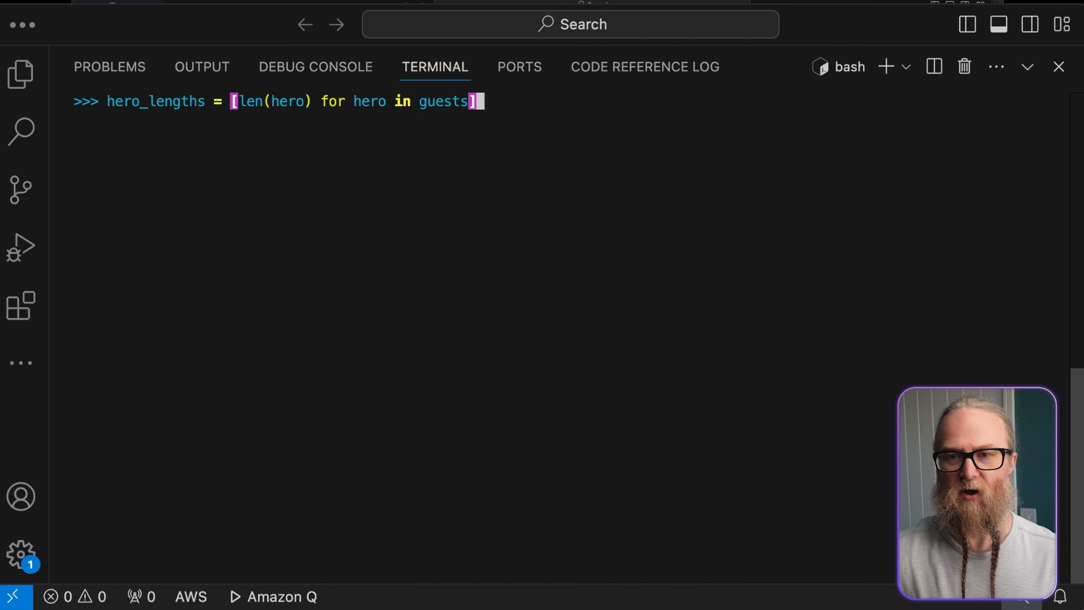
key(Enter)
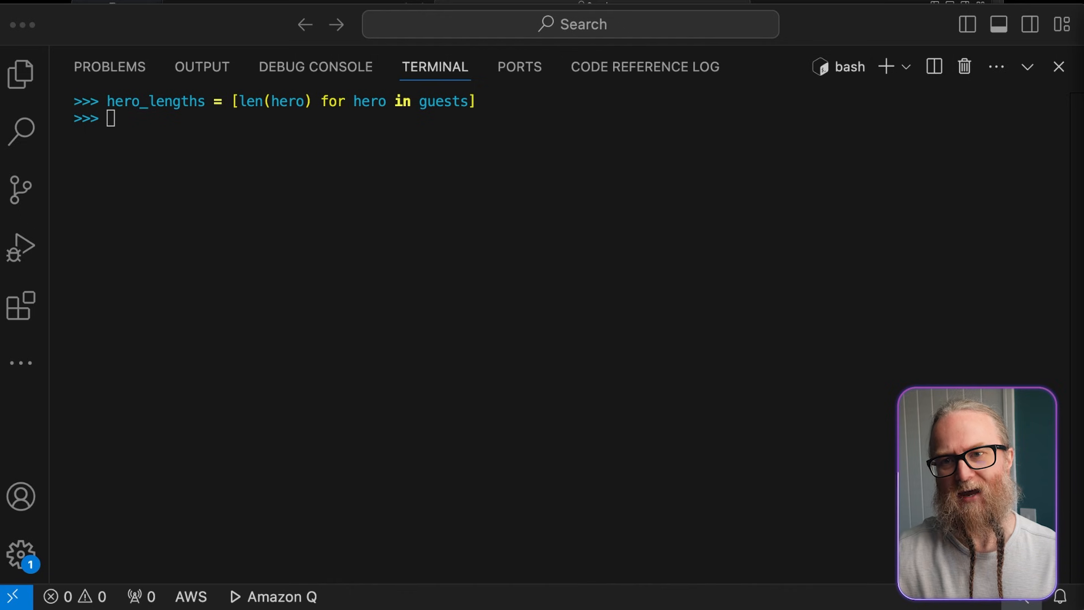
text(print(hero_lengths))
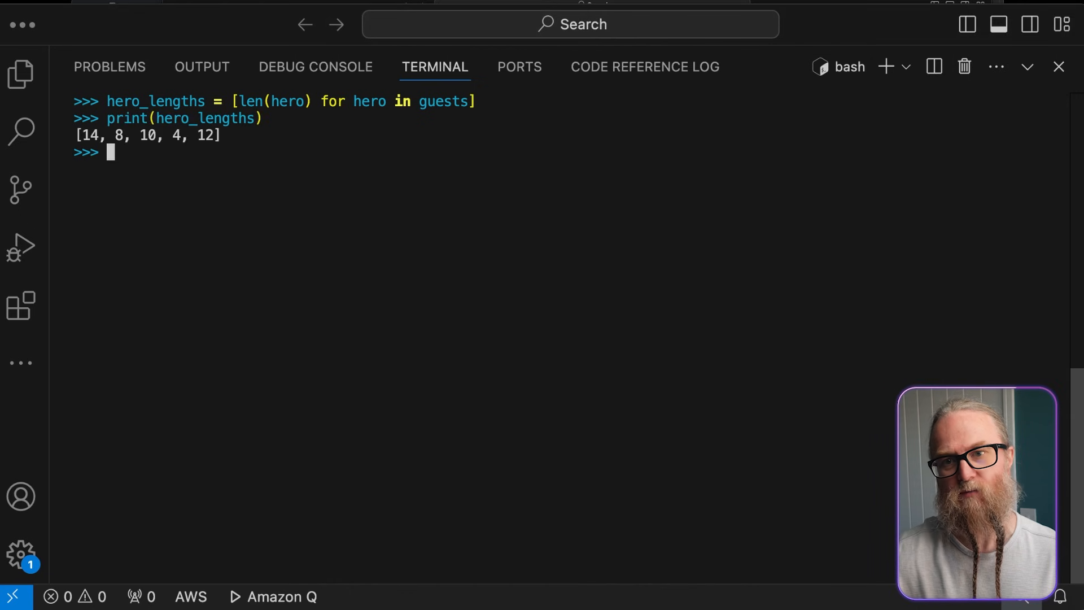
mouse_move(166, 161)
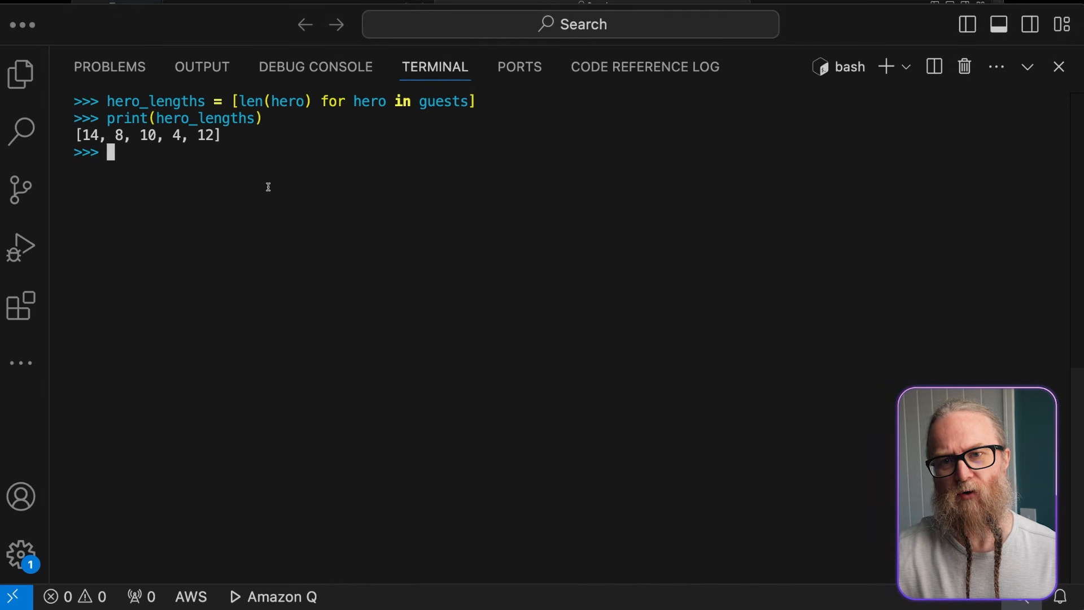
Step: Define seating as every pair of distinct guests, cancelling and re-running the incomplete line
text(seating = [[hero1, hero2] for hero1 in guests for hero2 in guests if hero1 != hero2])
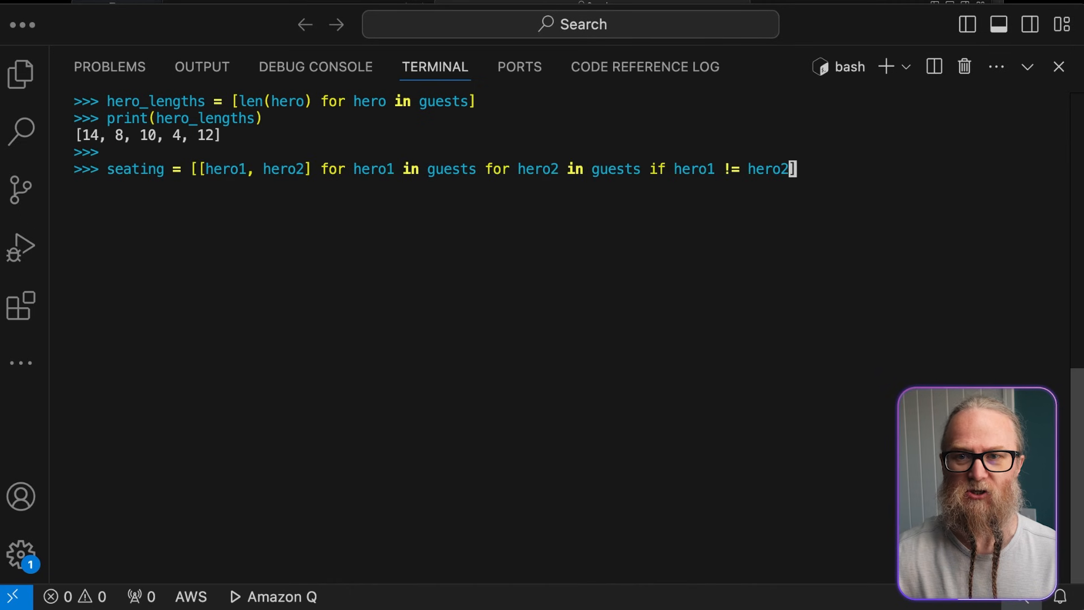
key(Enter)
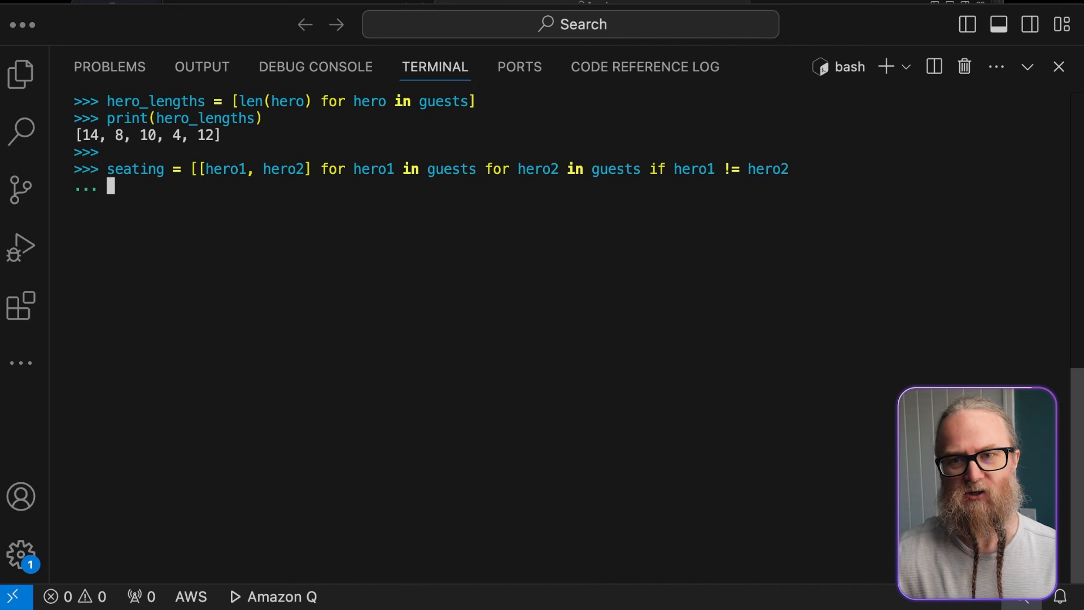
key(ctrl+c)
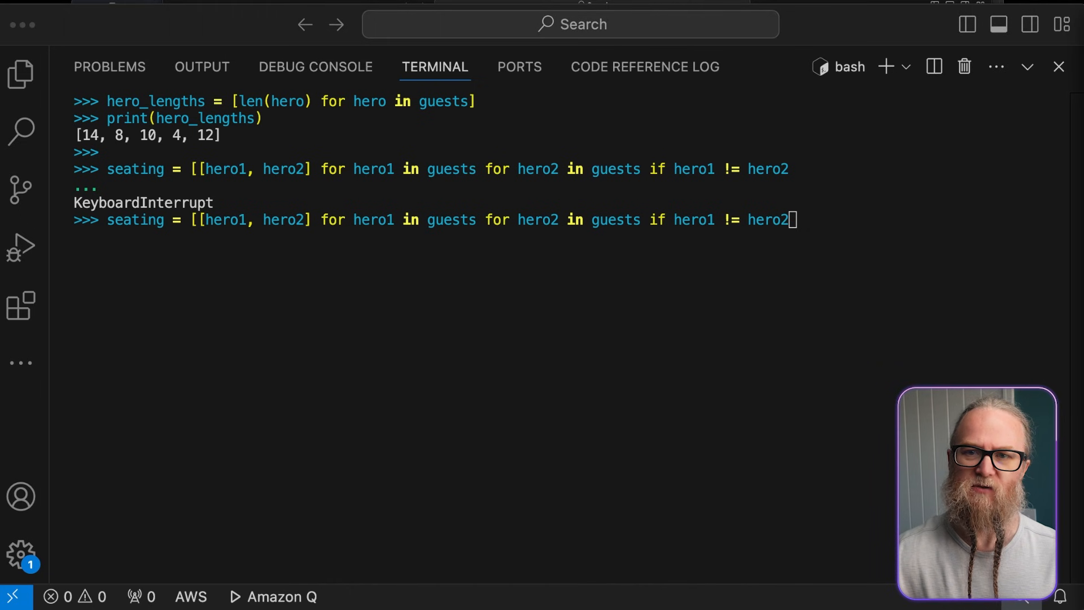
text(])
key(Enter)
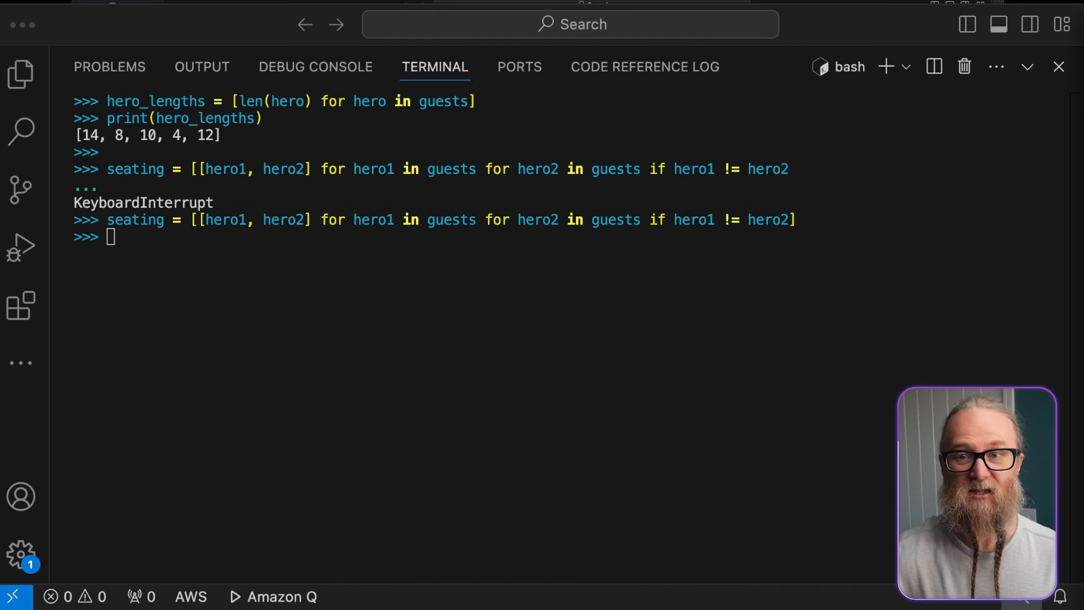
mouse_move(404, 311)
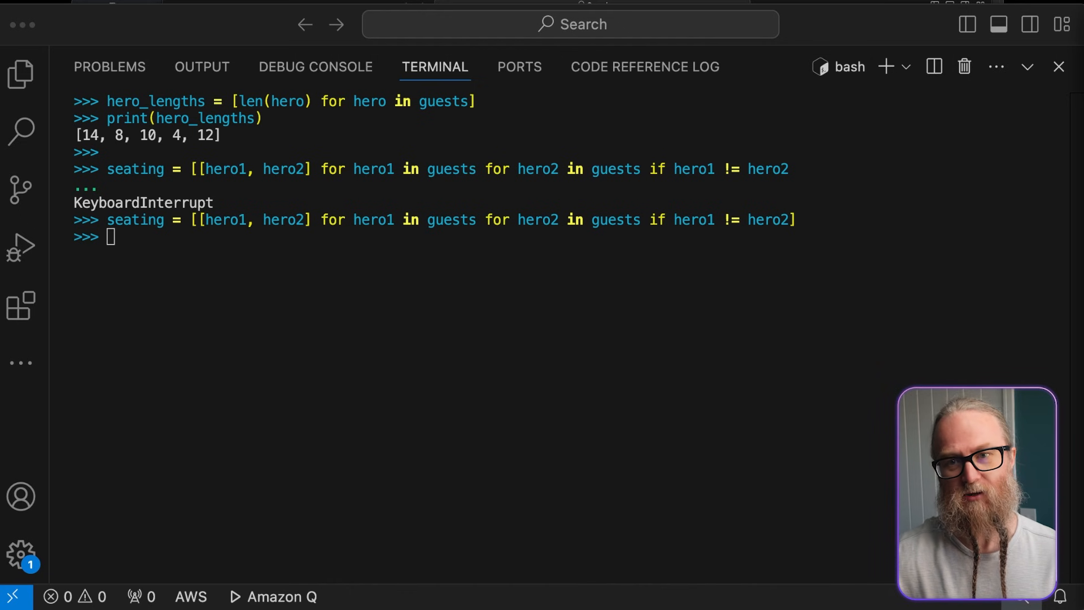
Step: Print the first five seating pairs and define uppercase_heroes via map with a lambda calling upper()
text(print(seating[:5]))
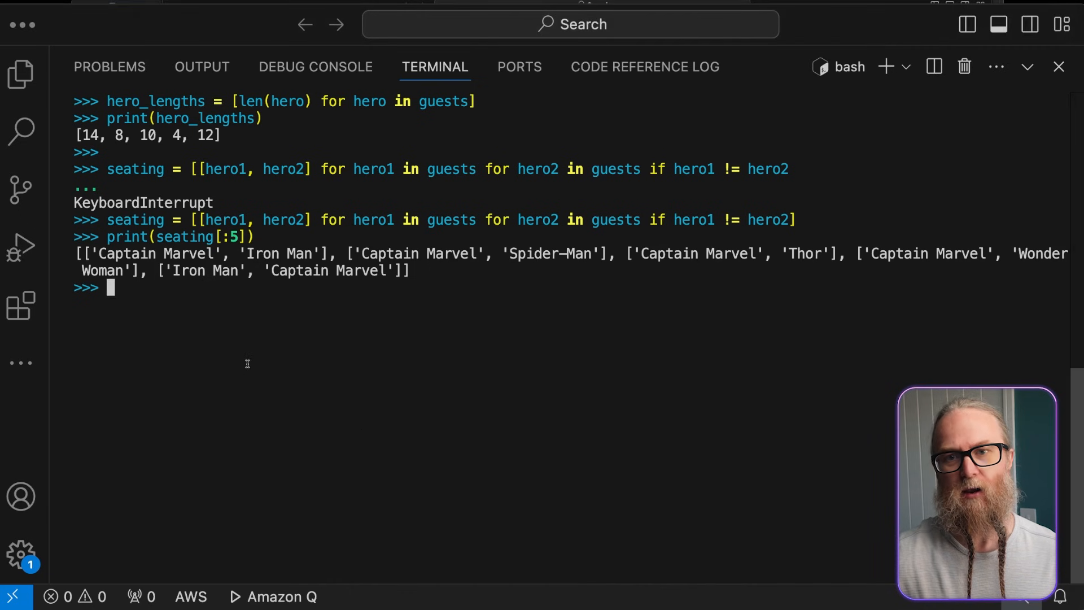
text(uppercase_heroes = list(map(lambda x: x.upper(), guests)))
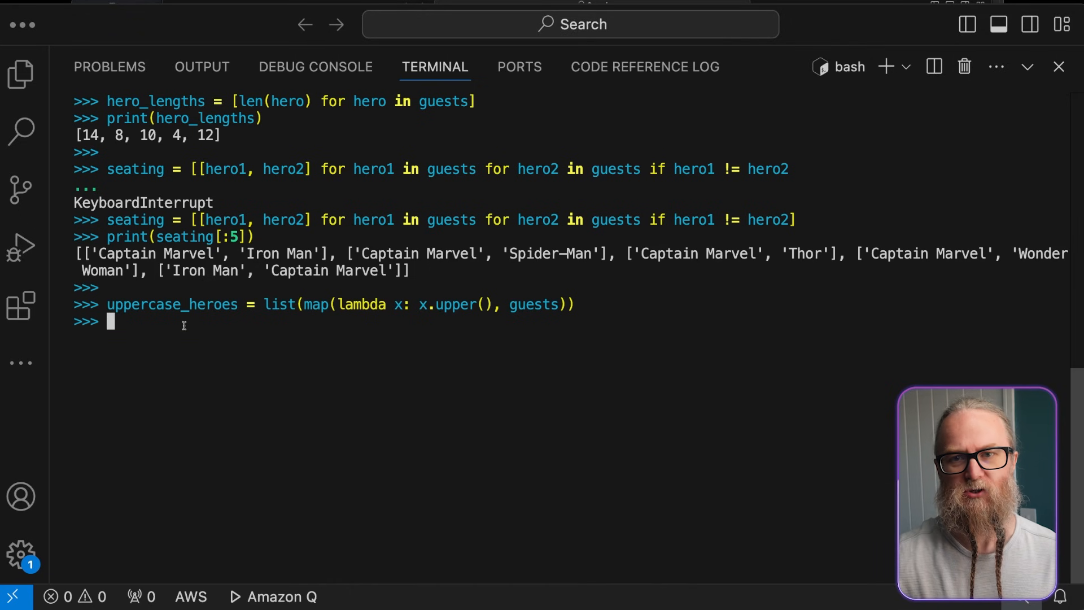
text(print(uppercase_heroes))
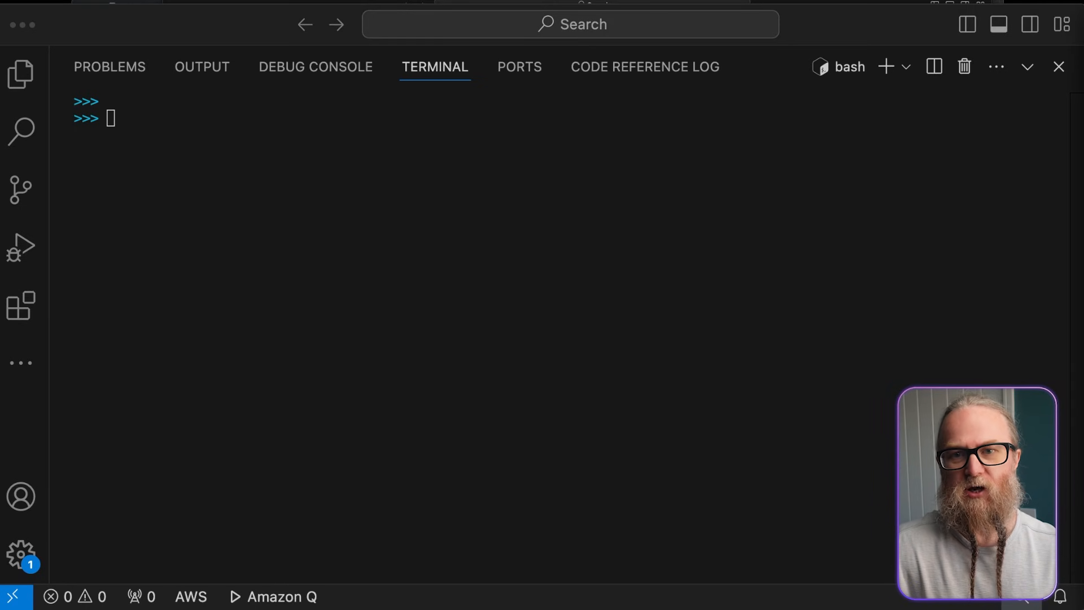
mouse_move(336, 165)
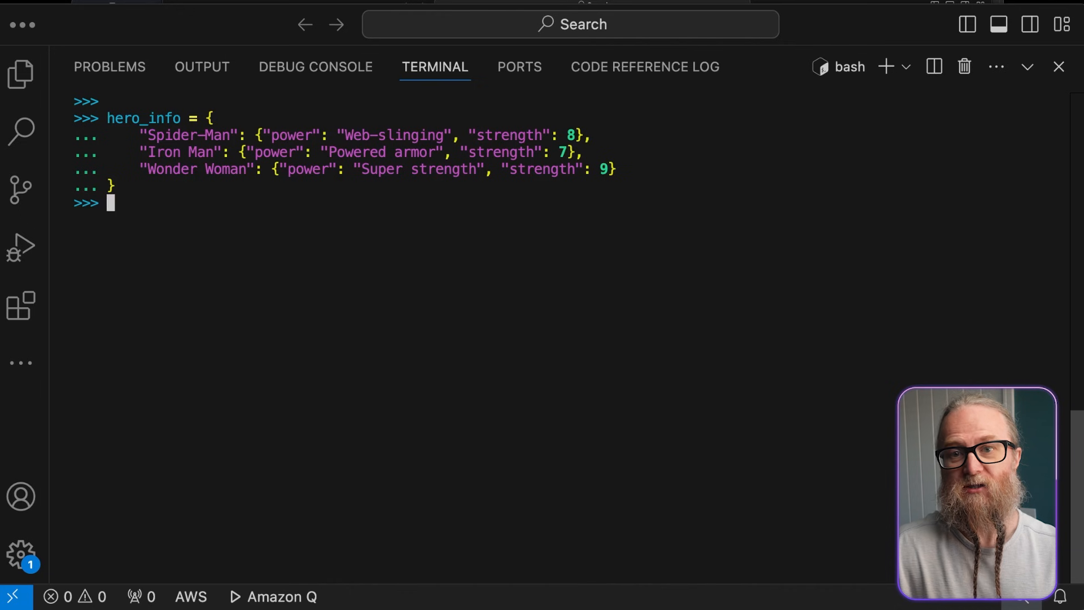
Step: Start typing the print call for the hero_info dictionary
text(priny)
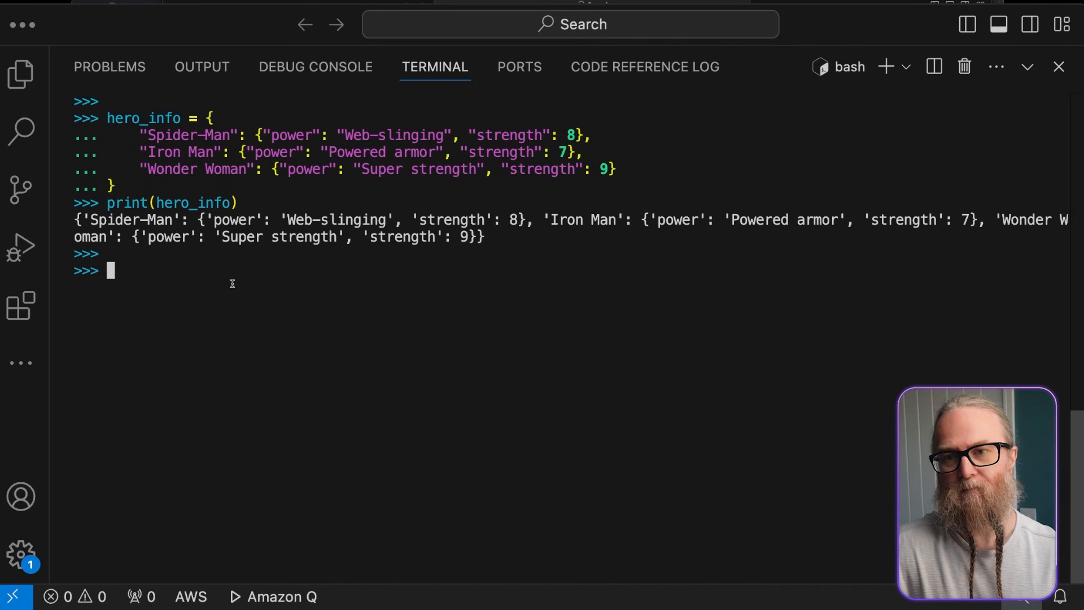
Step: Print Spider-Man's strength (8) and add 1 to Iron Man's strength
text(print(hero_info["Spider-Man"]["strength"]))
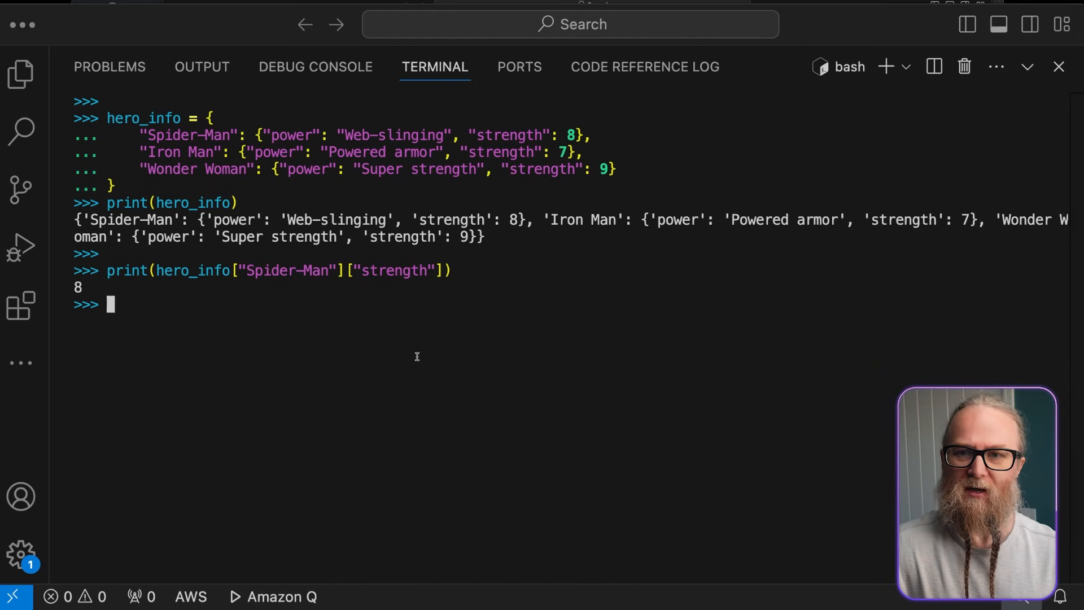
text(hero_info["Iron Man"]["strength"] += 1)
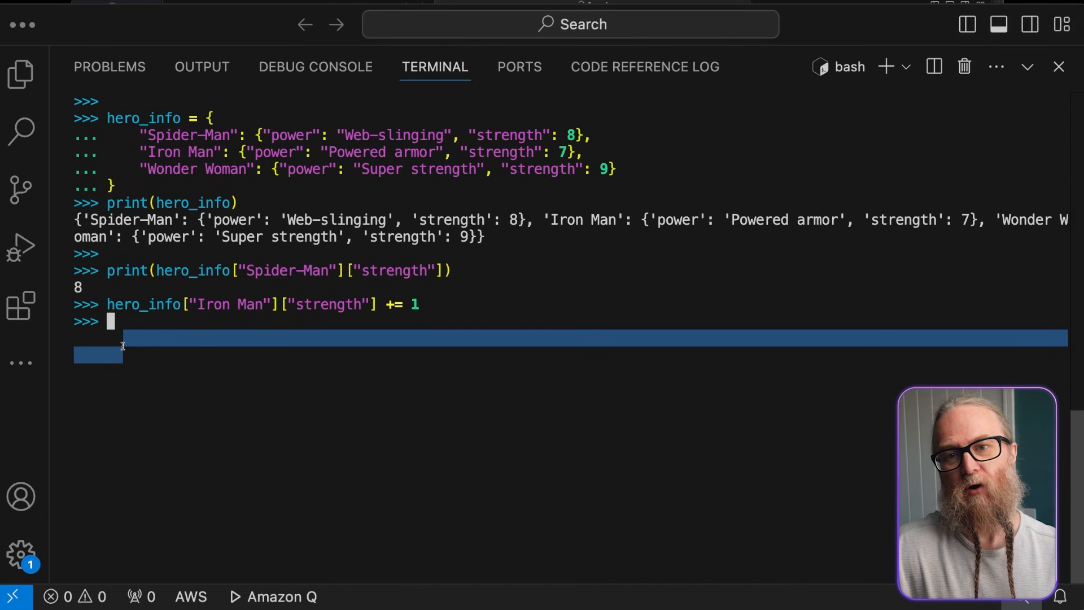
Step: Print Iron Man's entry and define strength_chart mapping each hero name to its strength
text(print(hero_info["Iron Man"]))
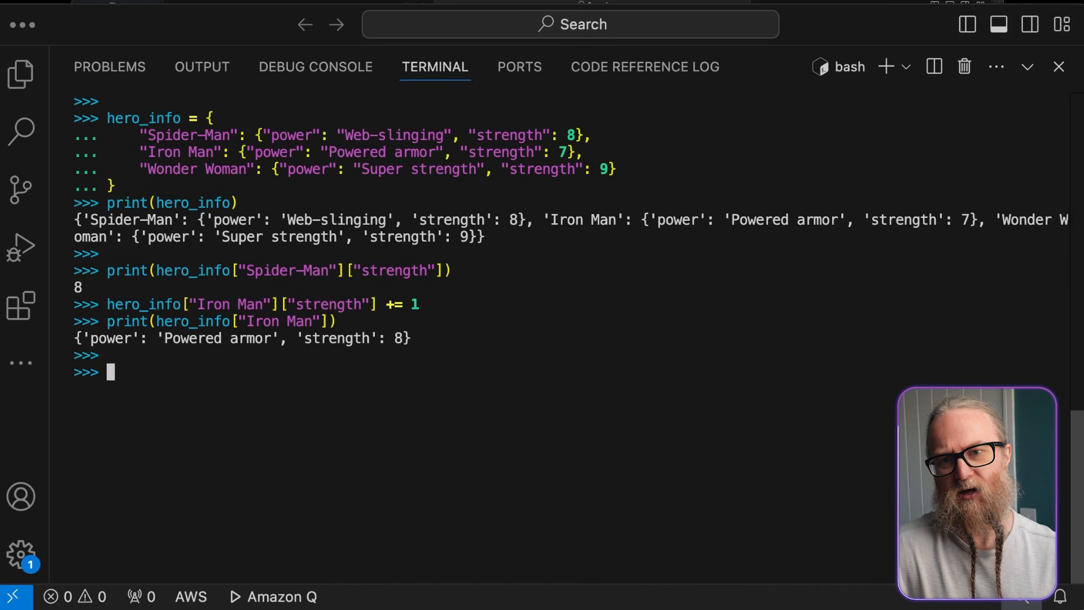
text(strength_chart = {name: info["strength"] for name, info in hero_info.items()})
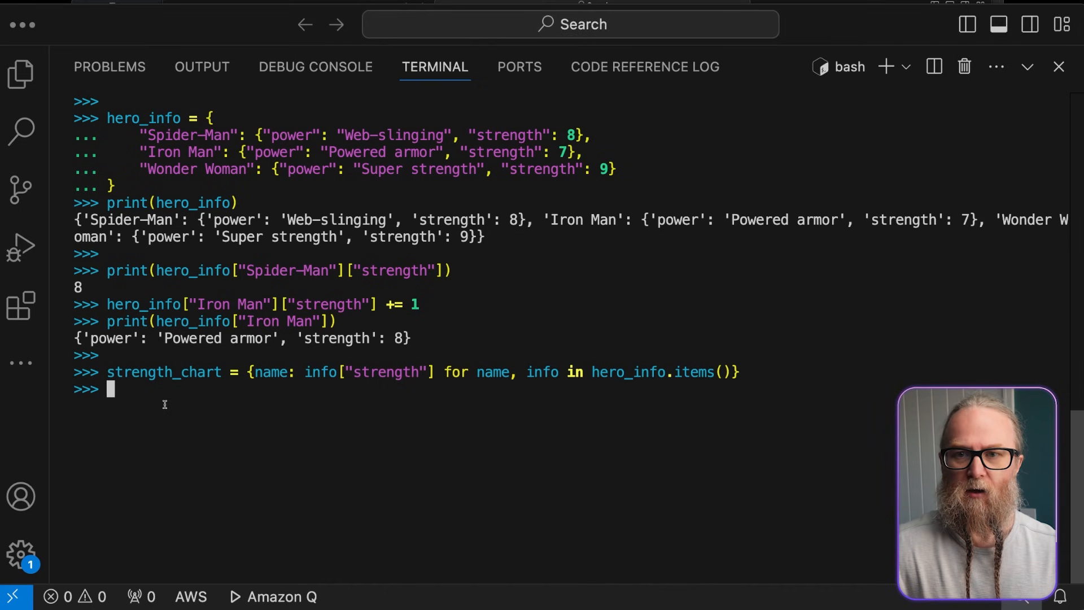
Step: Print strength_chart, showing Spider-Man 8, Iron Man 8 and Wonder Woman 9
text(print(strength_chart))
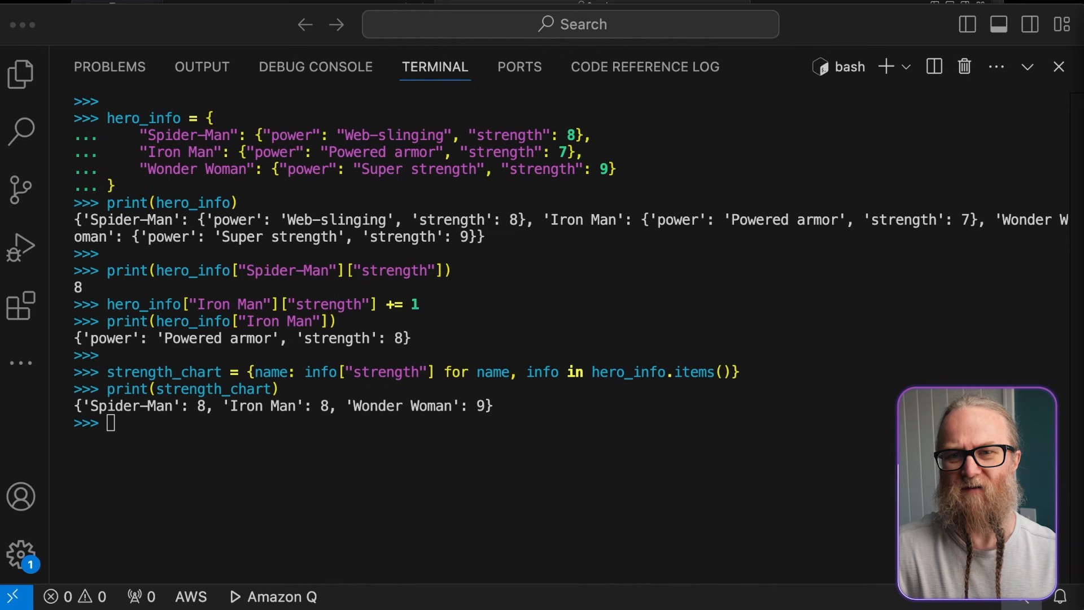
mouse_move(261, 433)
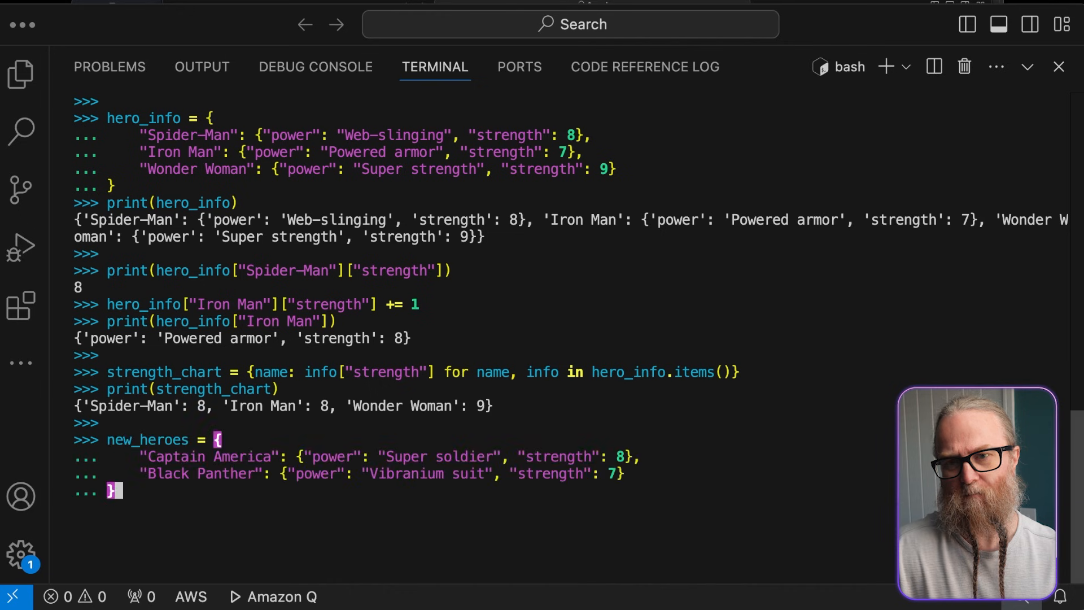
Step: Finish new_heroes and merge it into hero_info with hero_info.update(new_heroes)
key(Enter)
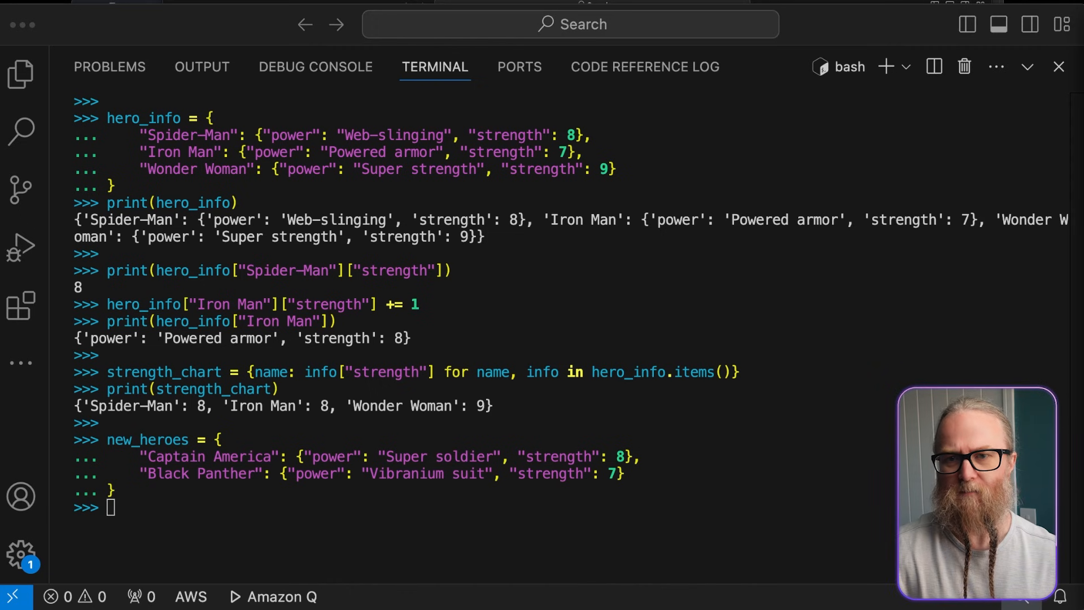
text(hero_info.update(new_heroes))
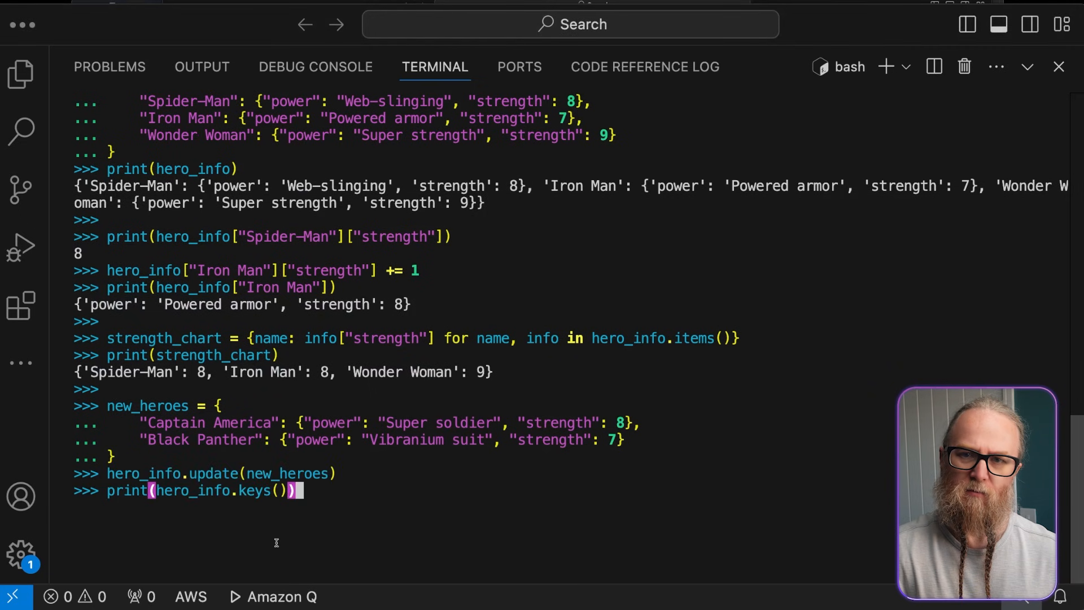
key(Enter)
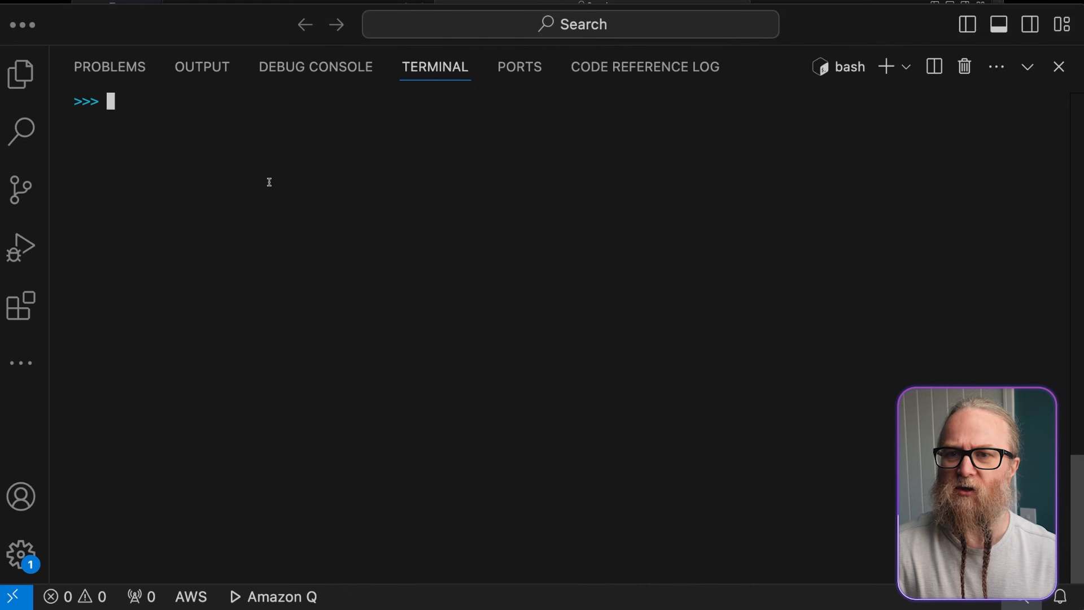
Step: Import defaultdict, create hero_teams = defaultdict(list), and print it as a dict
text(from collections import defaultdict)
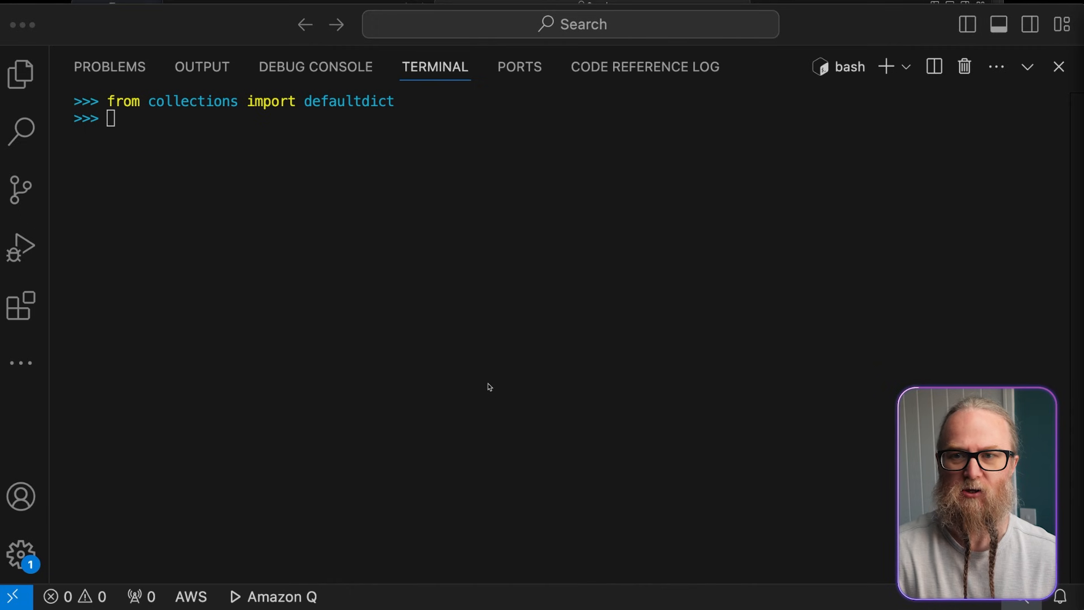
text(hero_teams = defaultdict(list))
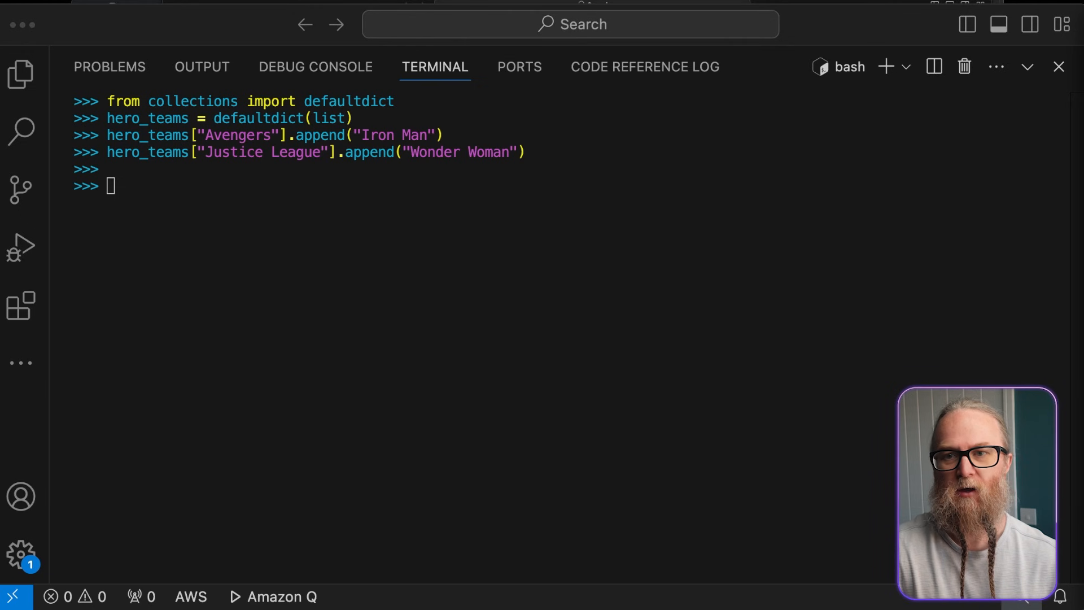
text(print(dict(hero_teams)))
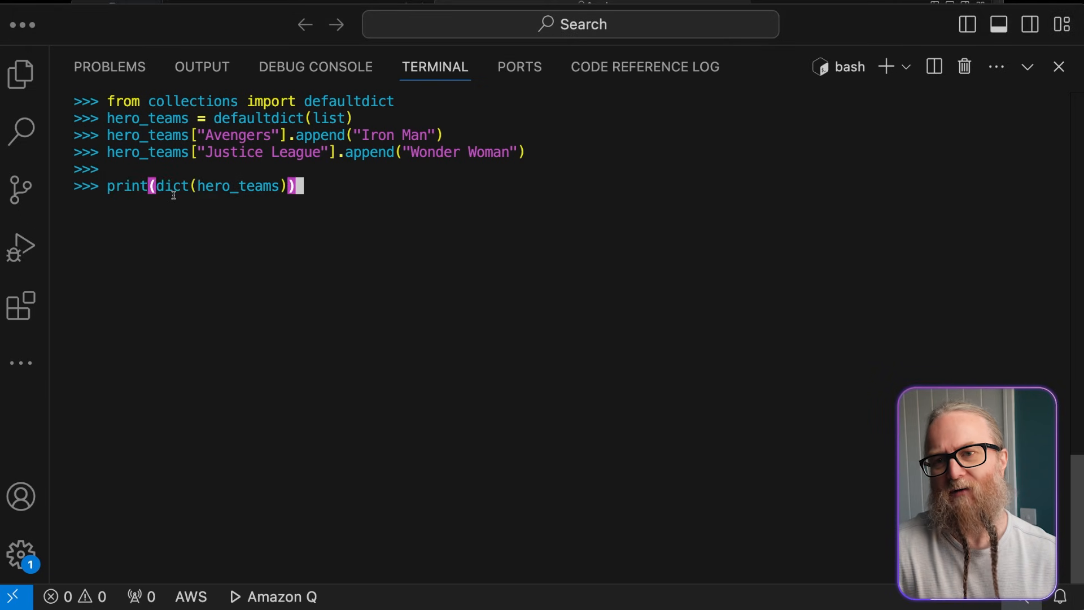
key(Enter)
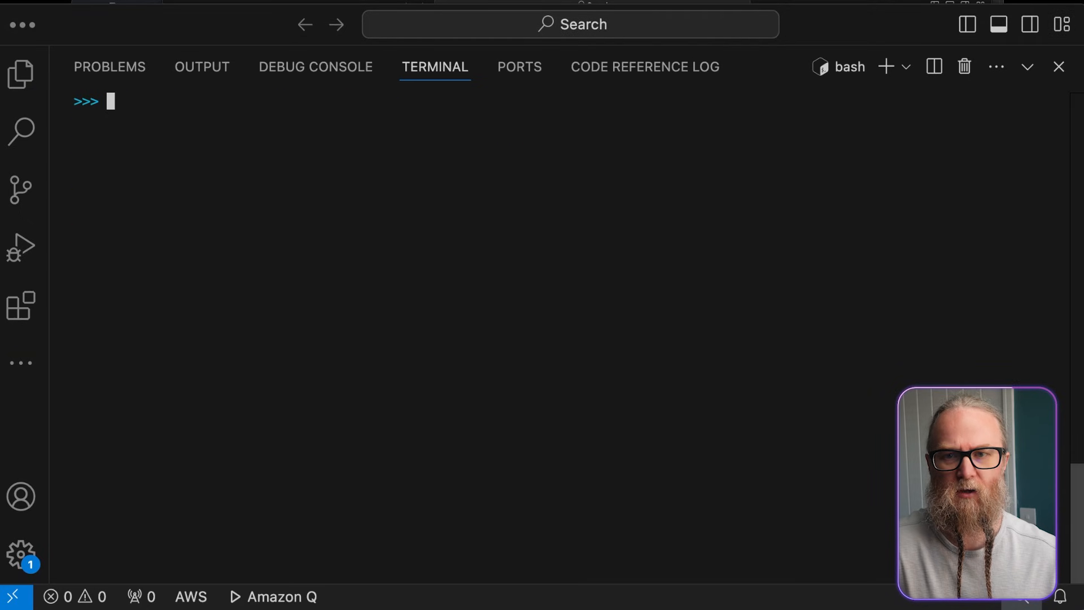
Step: Define party_favors as {Mask, Cape, Gloves, Utility Belt} and print it
text(party_favors = {"Mask", "Cape", "Gloves", "Utility Belt"})
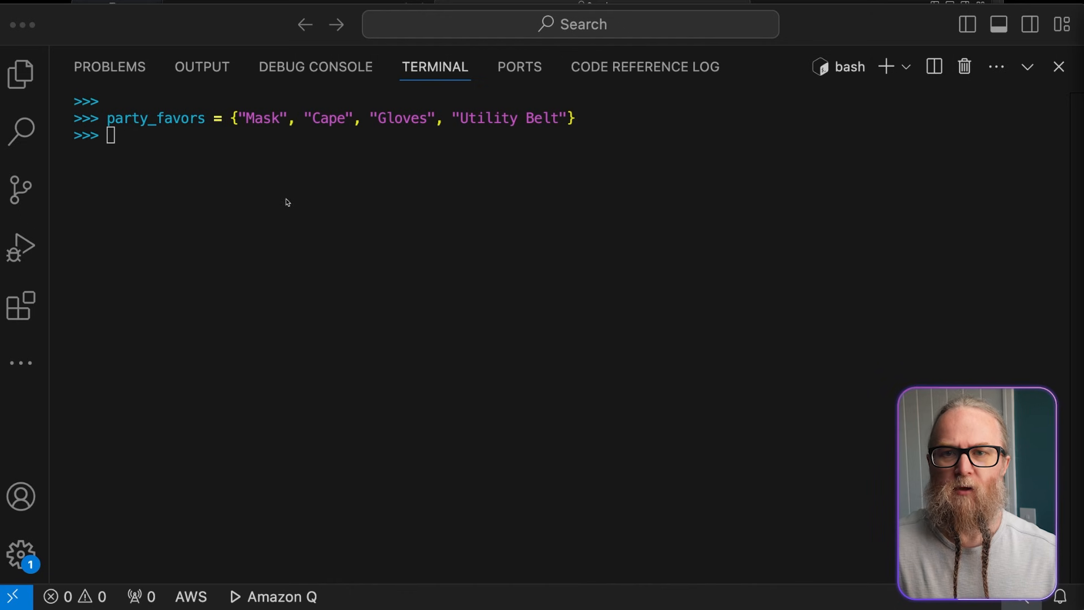
text(print(party_favors))
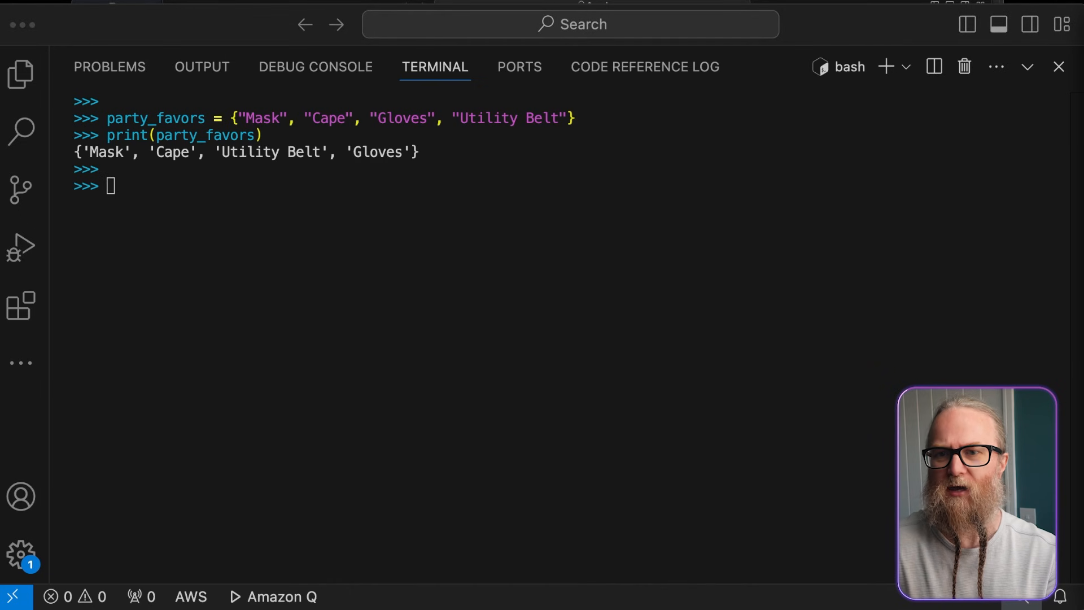
mouse_move(524, 371)
text(party_favors.add("Boots"))
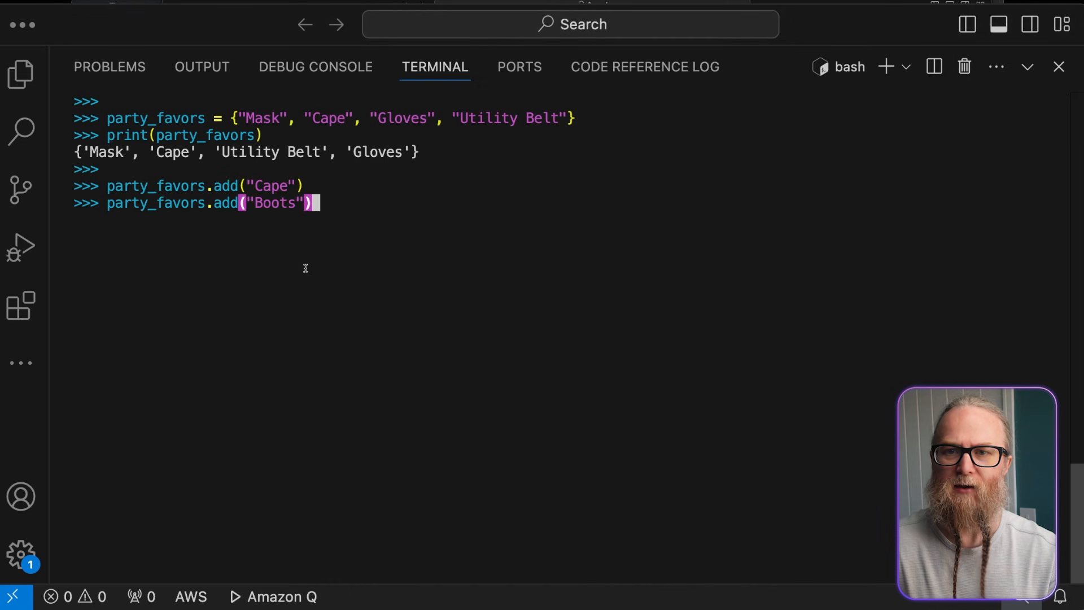
Step: Add Boots to party_favors and print the five-item set
key(Enter)
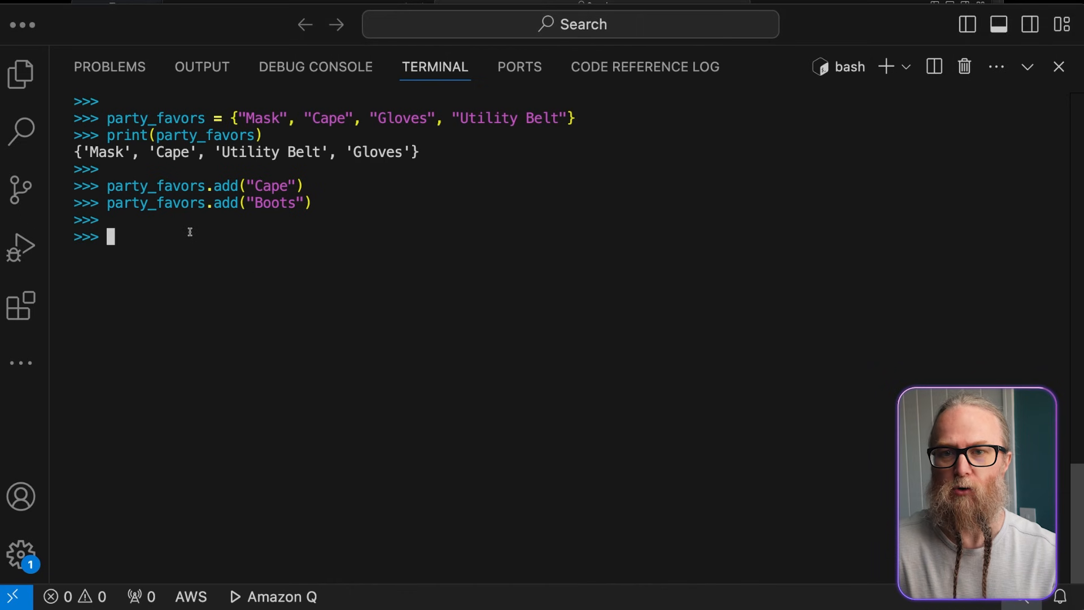
text(print(party_favors))
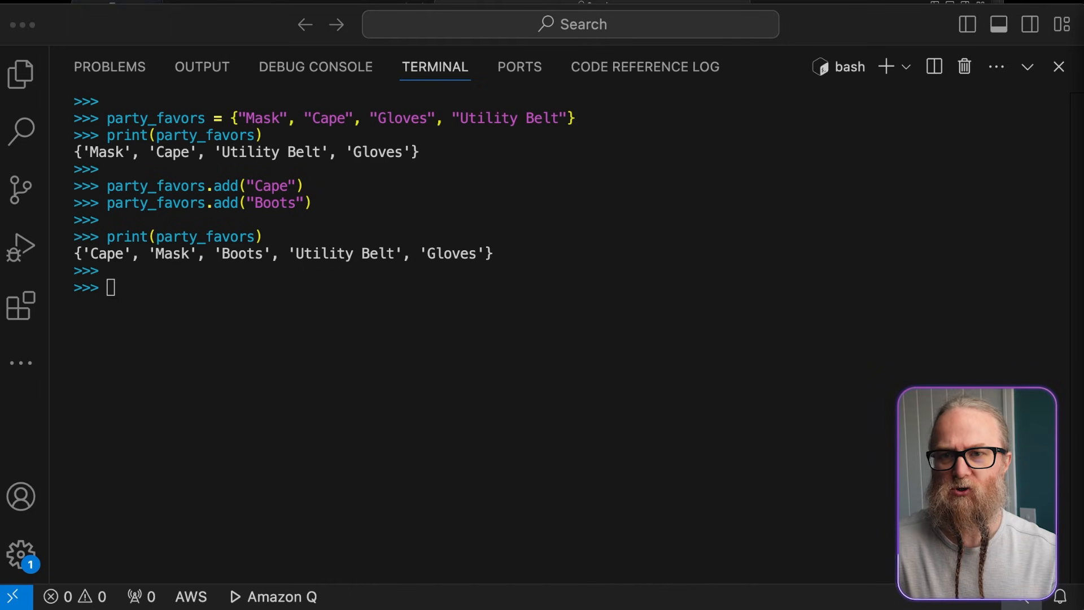
mouse_move(461, 401)
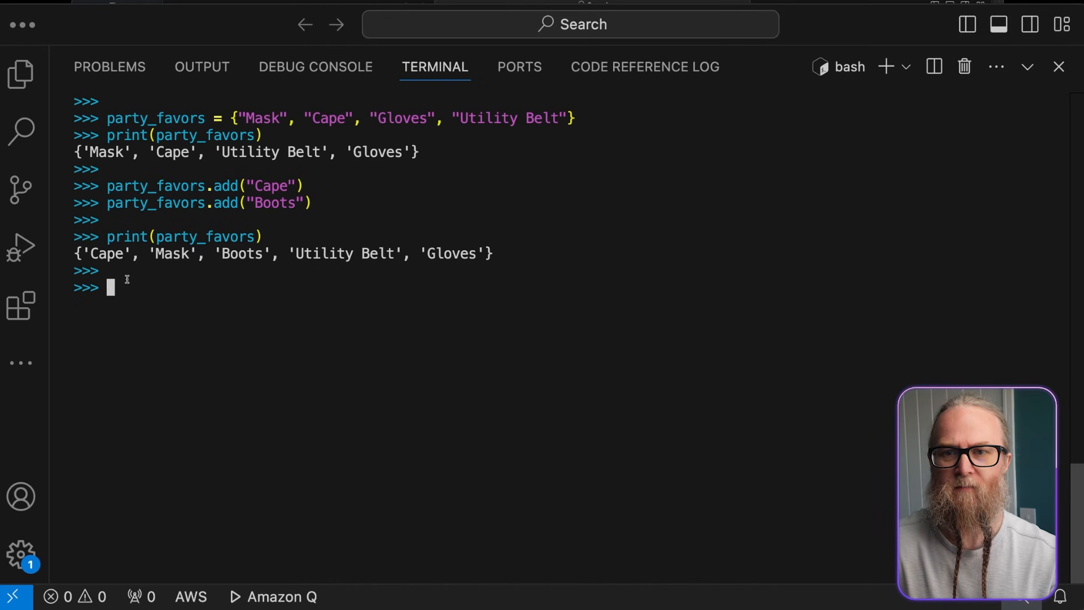
Step: Remove Gloves from party_favors, print it, and define avengers_favors {Shield, Hammer, Bow, Cape}
text(party_favors.remove("Gloves"))
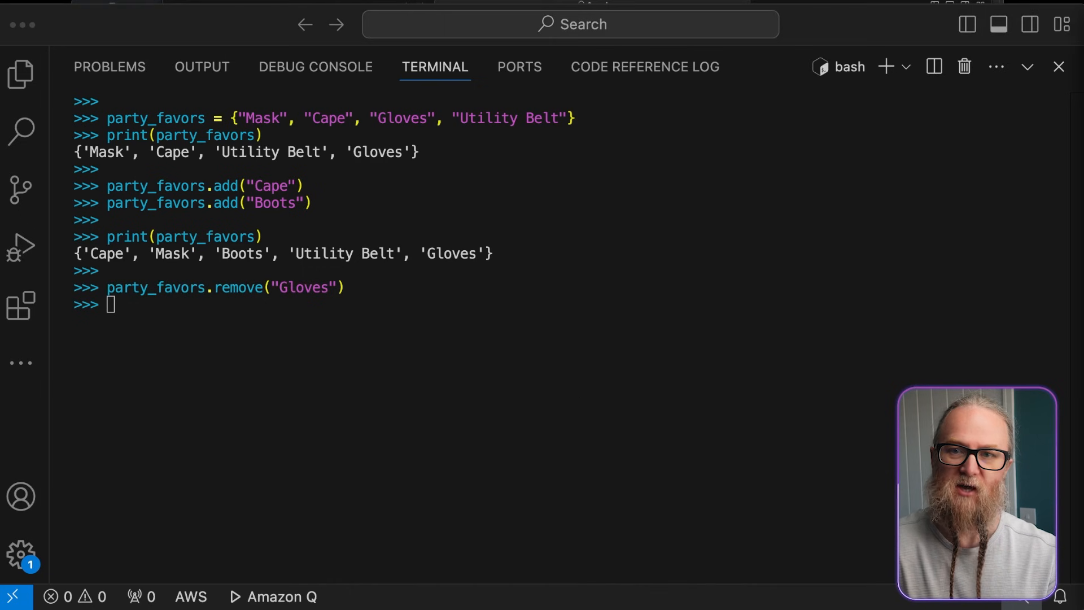
text(print(party_favors))
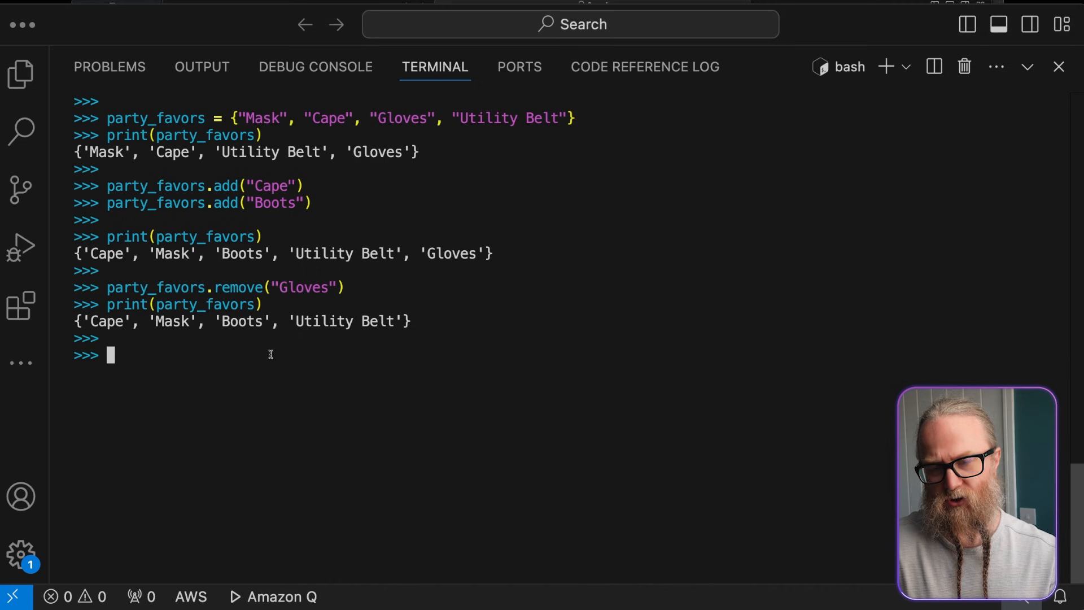
text(avengers_favors = {"Shield", "Hammer", "Bow", "Cape"})
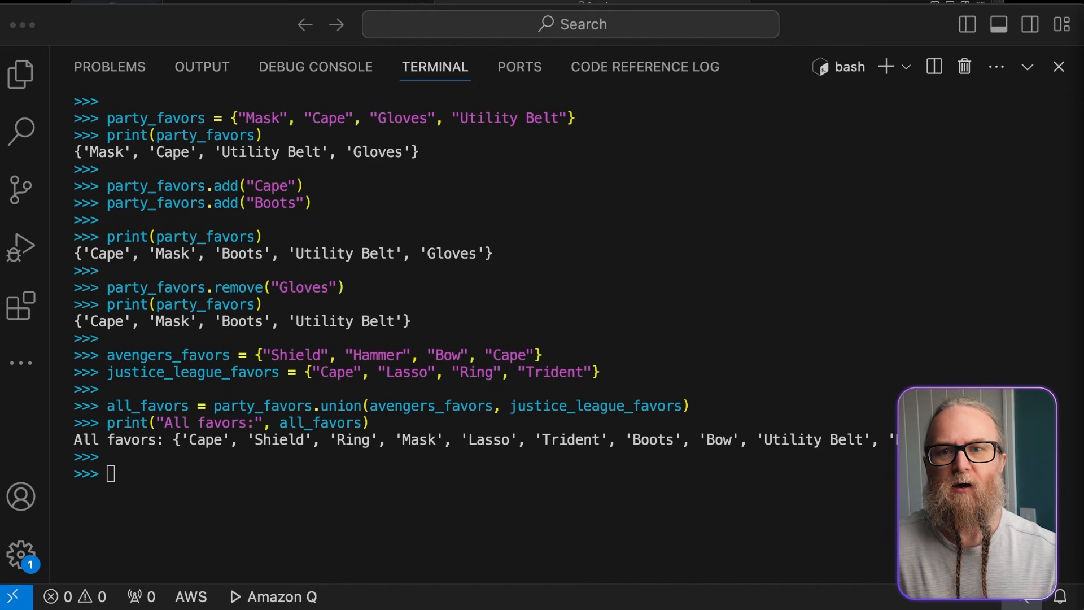
Step: Compute common_favors as the intersection of avengers_favors and justice_league_favors
text(common_favors = avengers_favors.intersection(justice_league_favors))
text(print("Unique to Avengers:", unique_to_avengers))
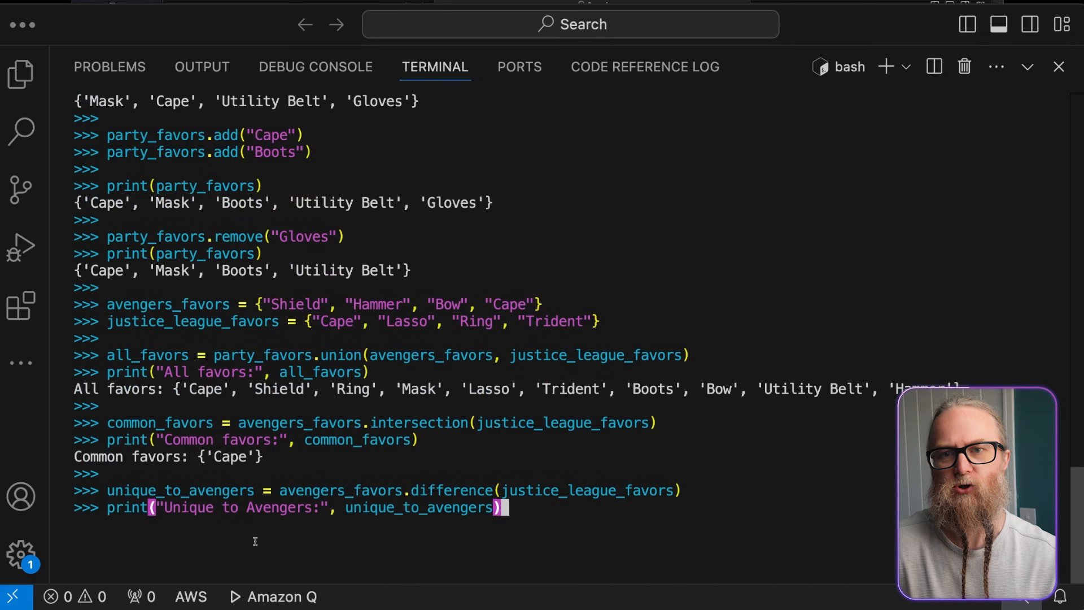
key(Enter)
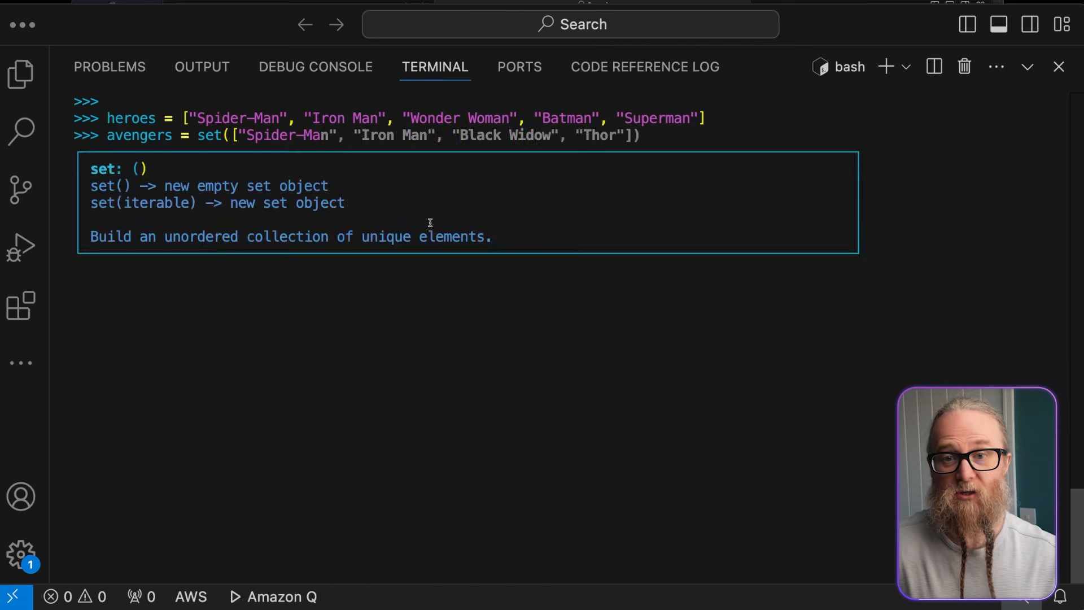
Step: Print avengers_attending via list comprehension, then build long_named_heroes for names over 7 characters
text(avengers_attending = [hero for hero in heroes if hero in avengers])
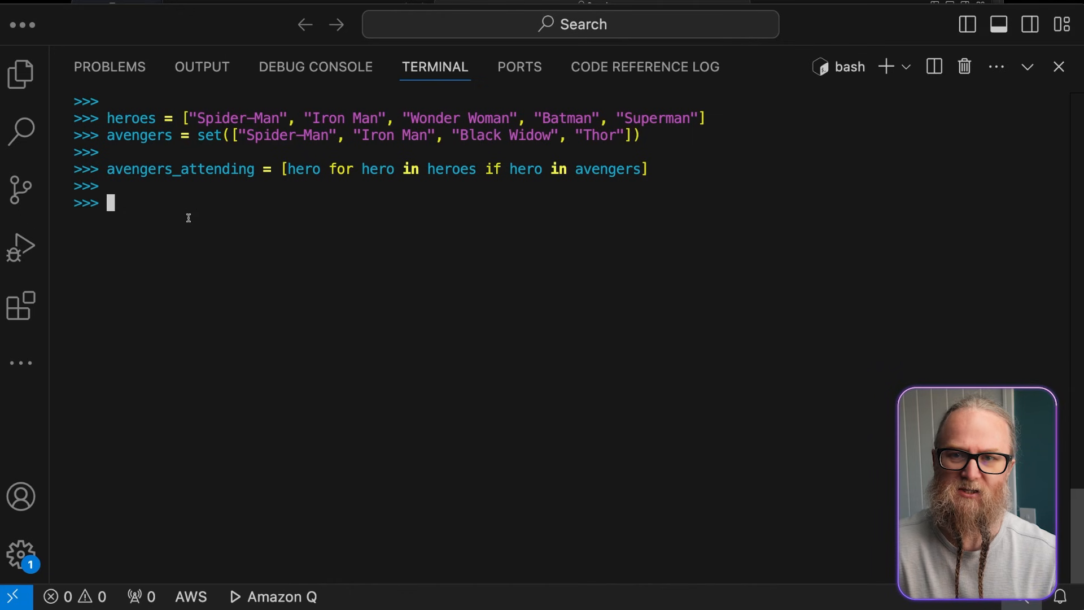
text(print("Avengers attending:", avengers_attending))
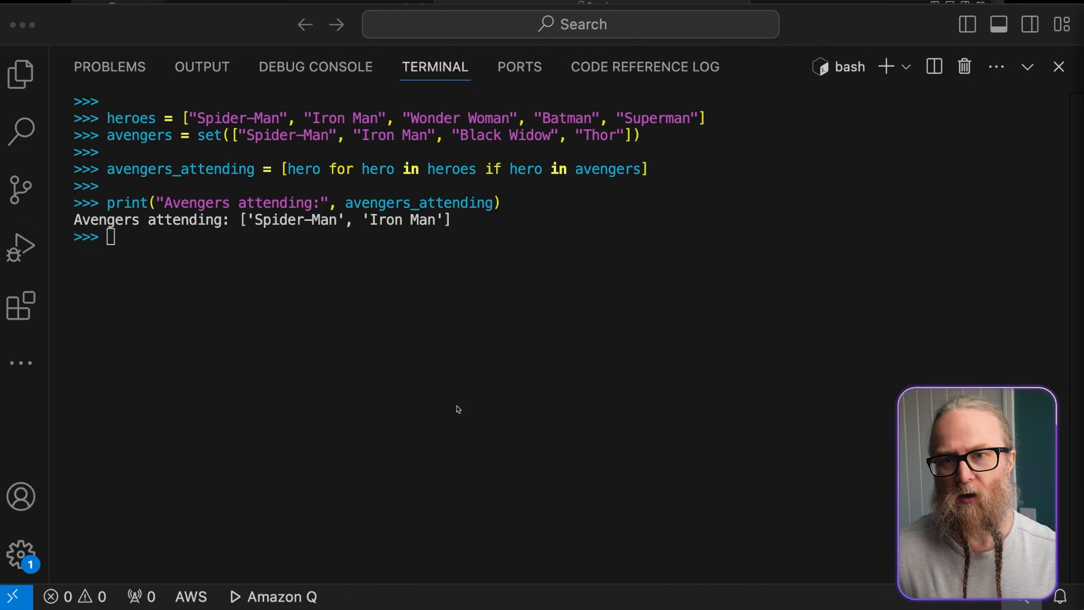
key(Enter)
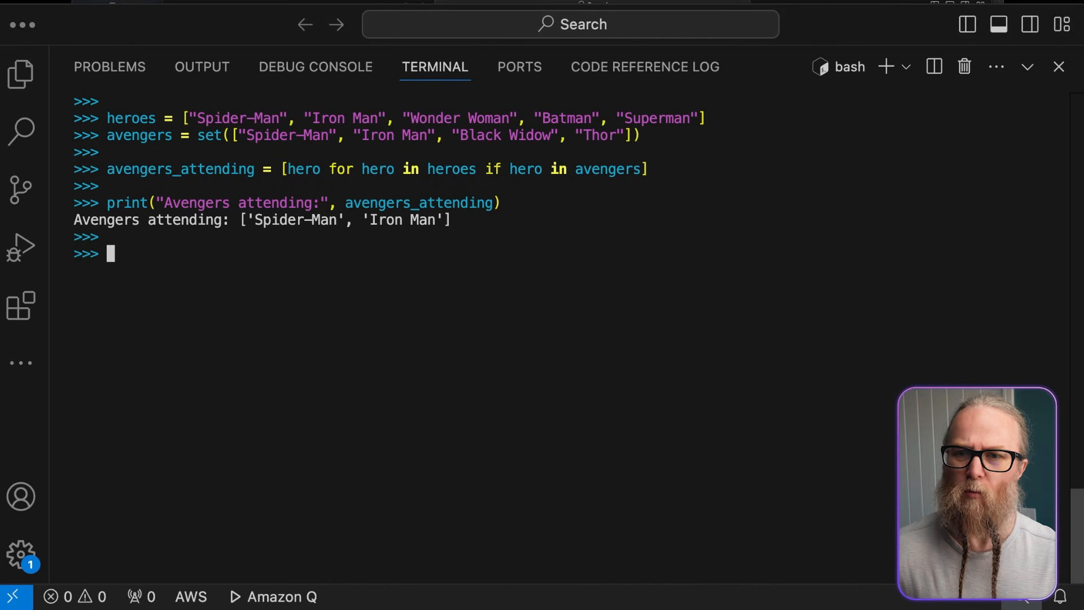
text(long_named_heroes = {hero for hero in heroes if len(hero) > 7})
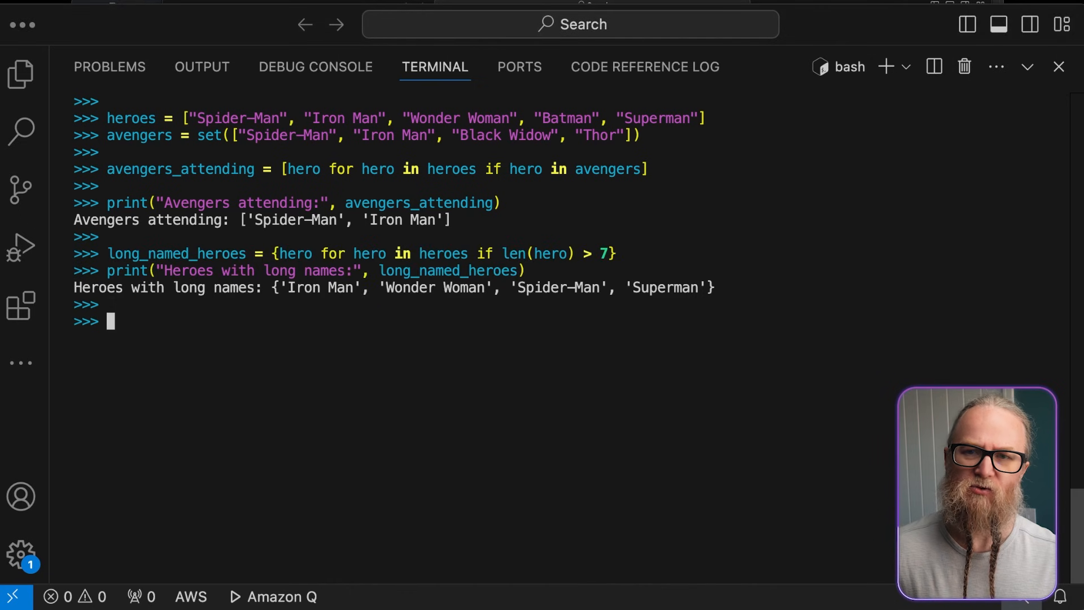